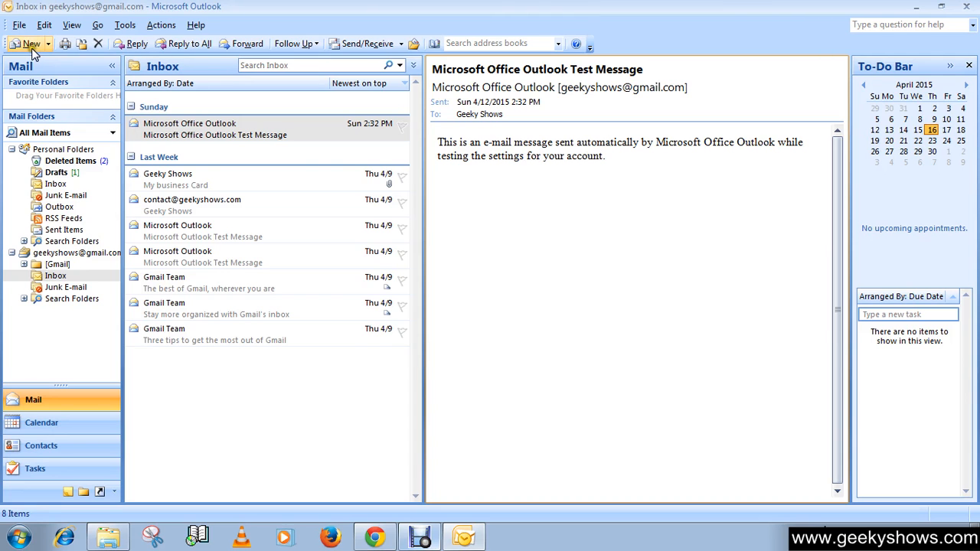
- Start a new mail message with the subject 'Vacation'
{"action": "left_click", "coordinate": [29, 43]}
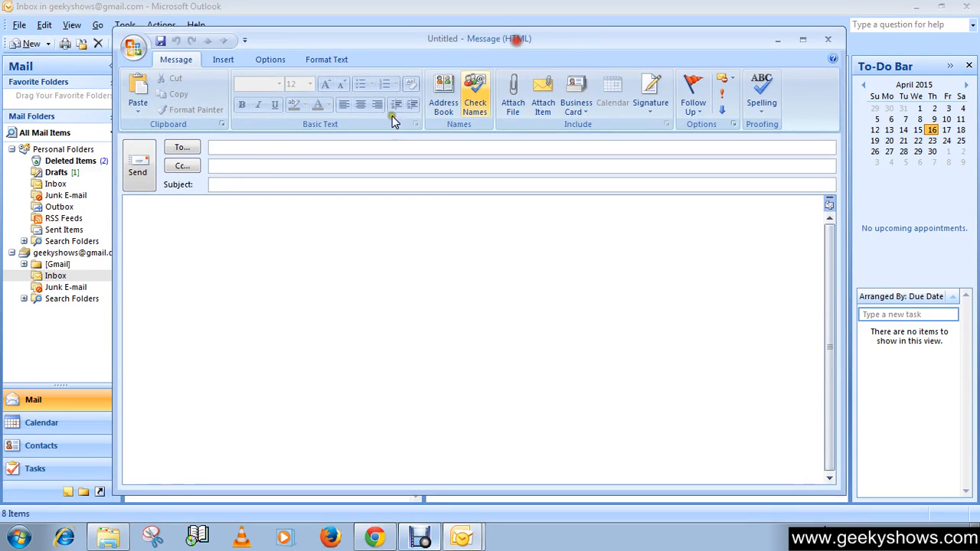
{"action": "left_click", "coordinate": [306, 184]}
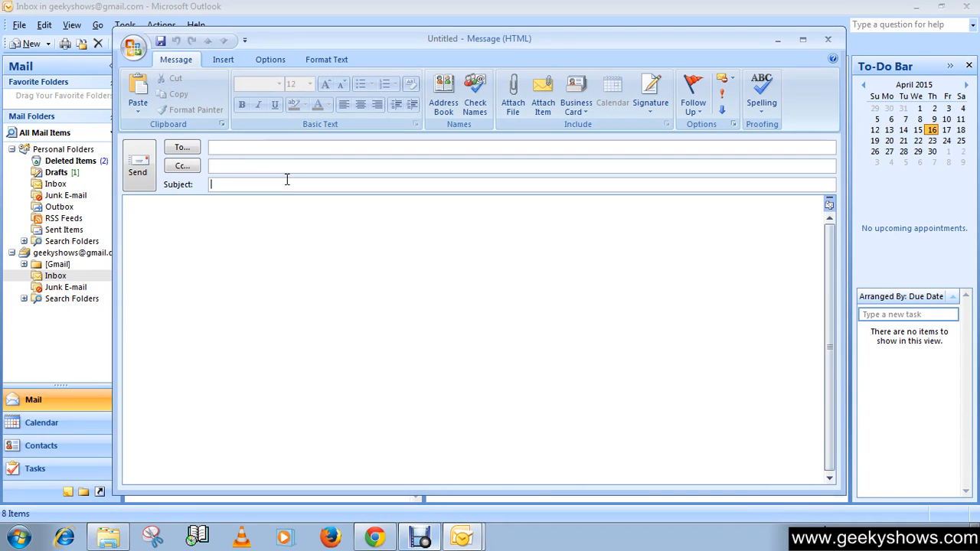
{"action": "type", "text": "Va"}
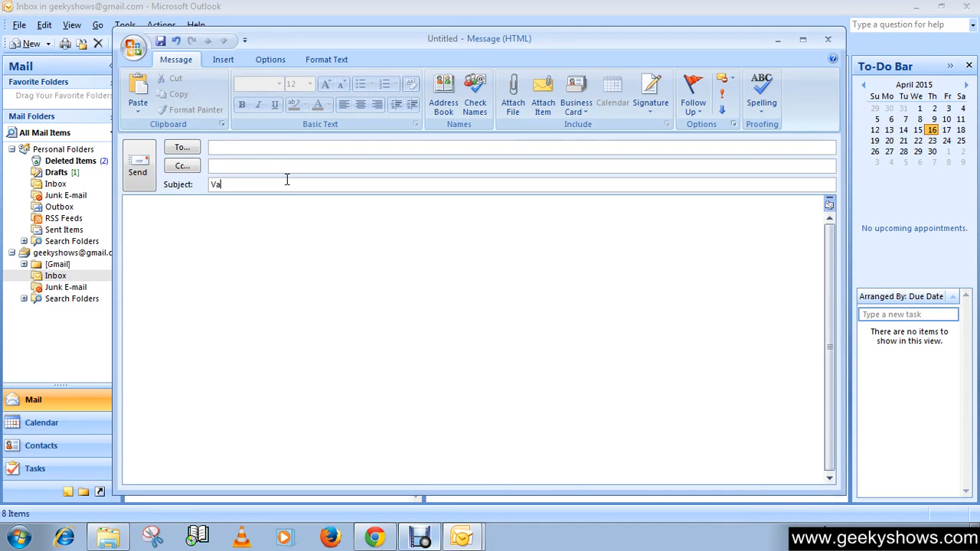
{"action": "type", "text": "cation"}
{"action": "left_click", "coordinate": [473, 340]}
{"action": "type", "text": "I am"}
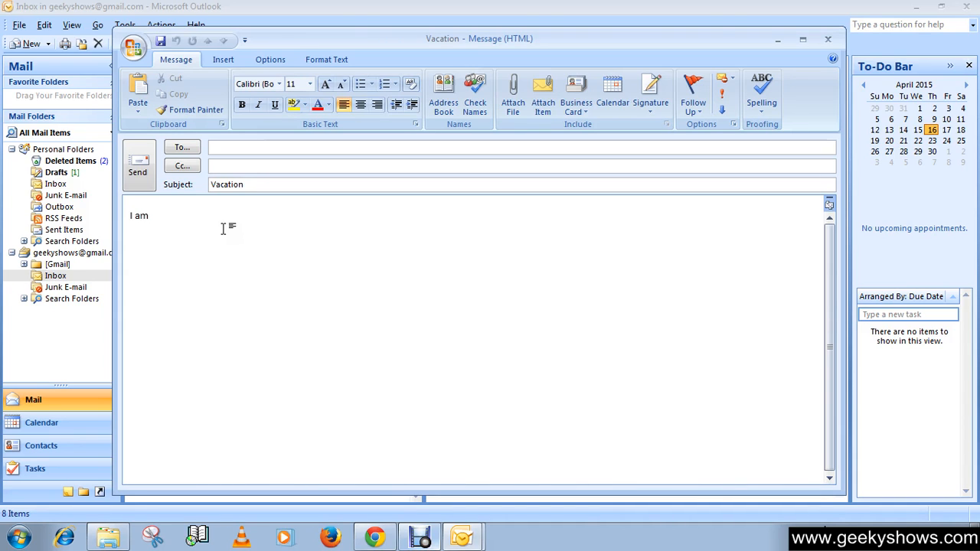
- Write the body 'I am currently on vacation... catch you later....', correcting typos along the way
{"action": "type", "text": "curre"}
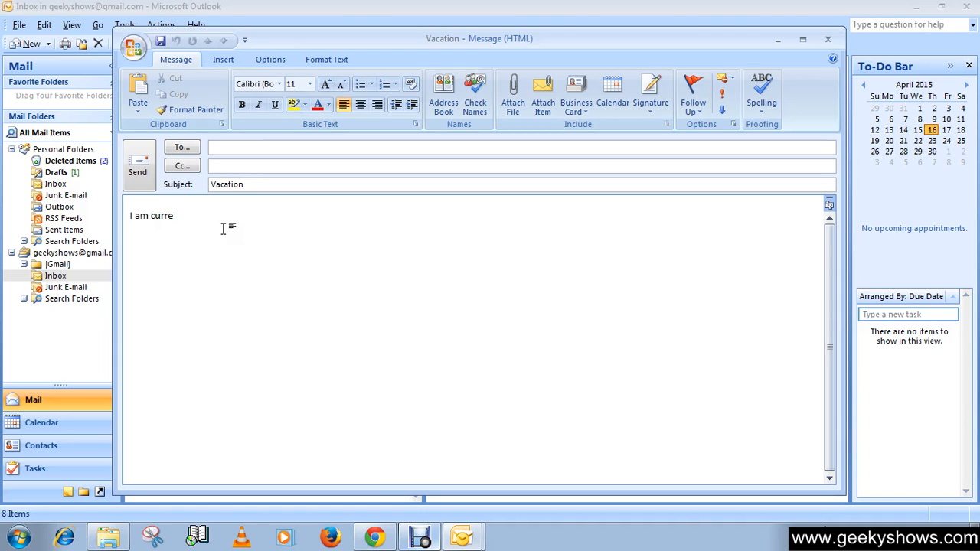
{"action": "type", "text": "ntly on"}
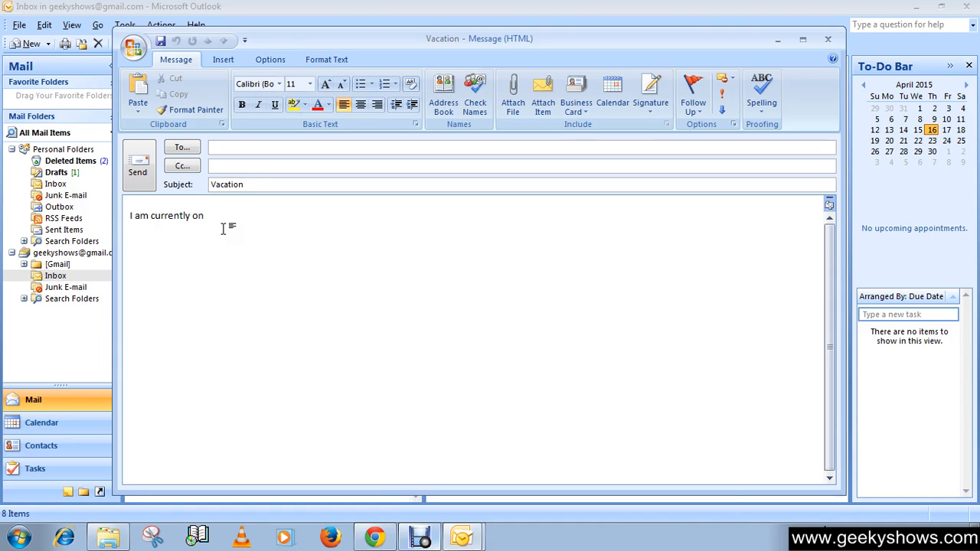
{"action": "type", "text": "vacat"}
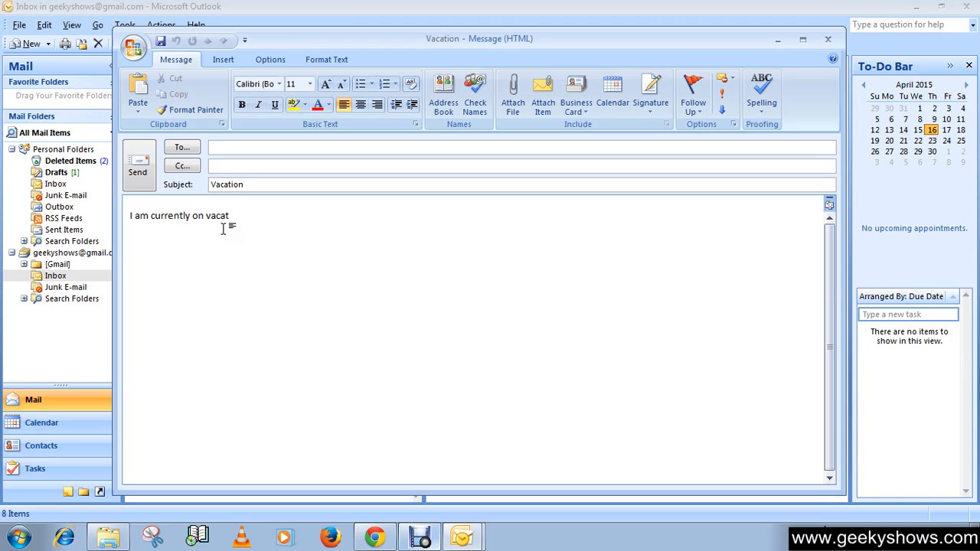
{"action": "type", "text": "ion c"}
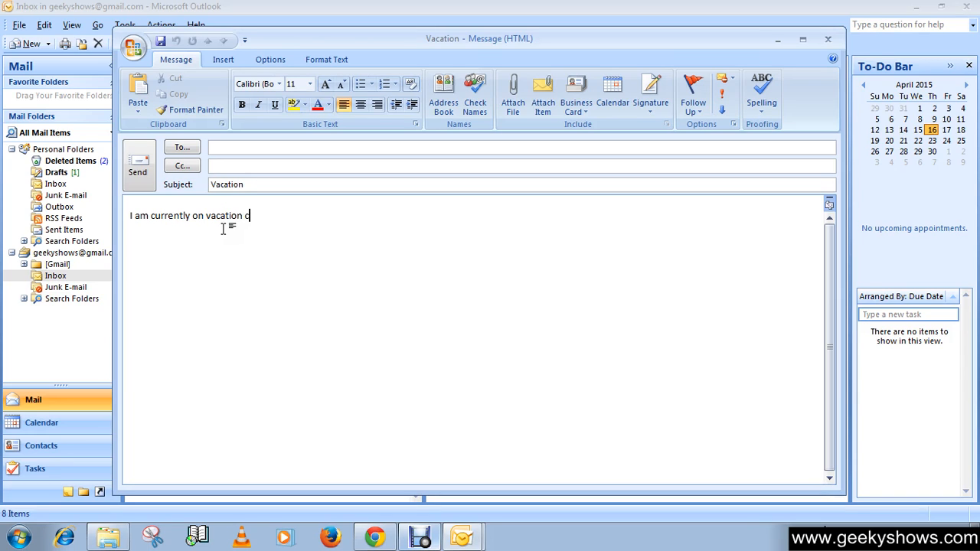
{"action": "key", "text": "Backspace"}
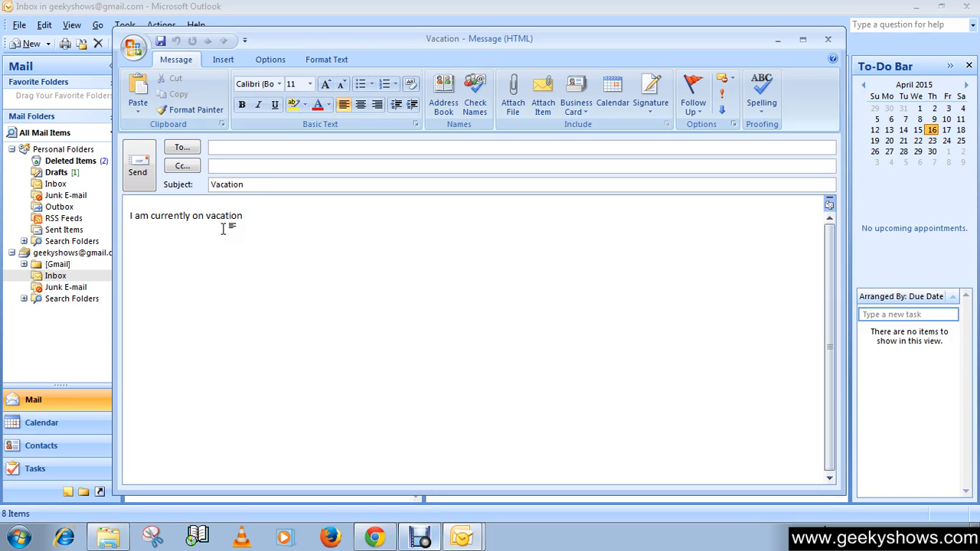
{"action": "type", "text": "... cat"}
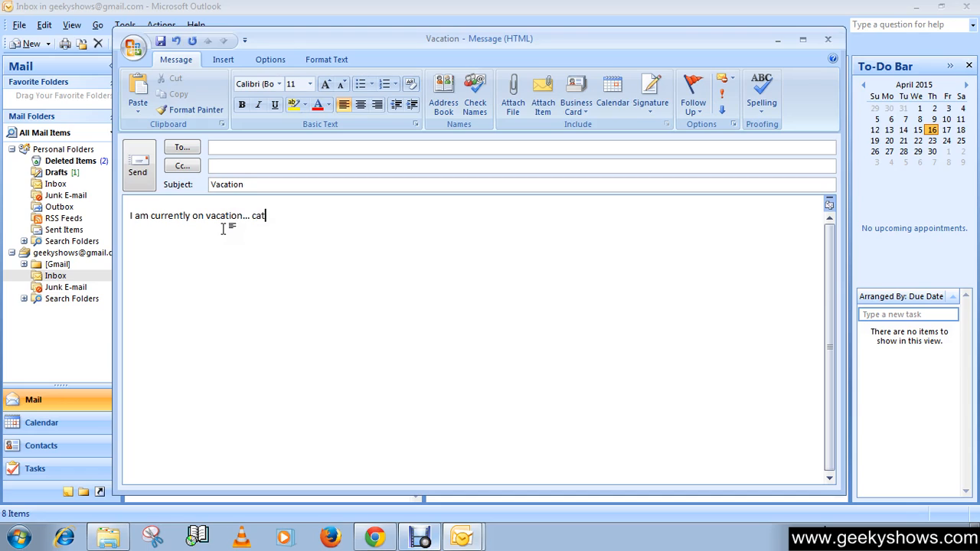
{"action": "type", "text": "ch me"}
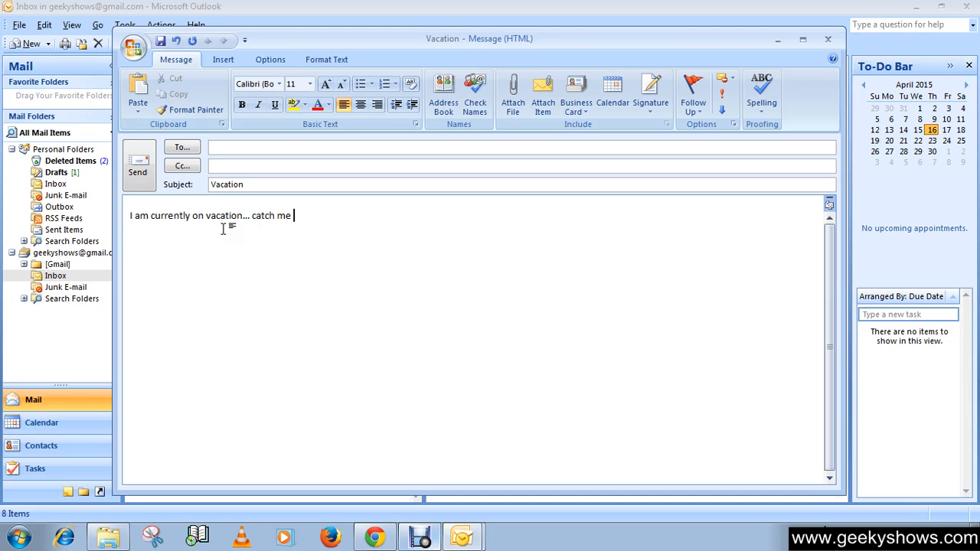
{"action": "type", "text": "late"}
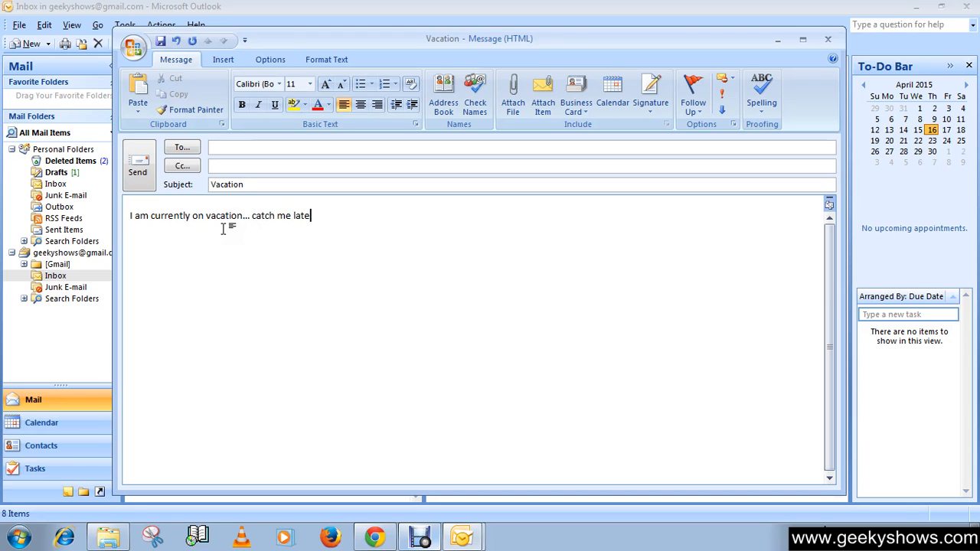
{"action": "key", "text": "Backspace"}
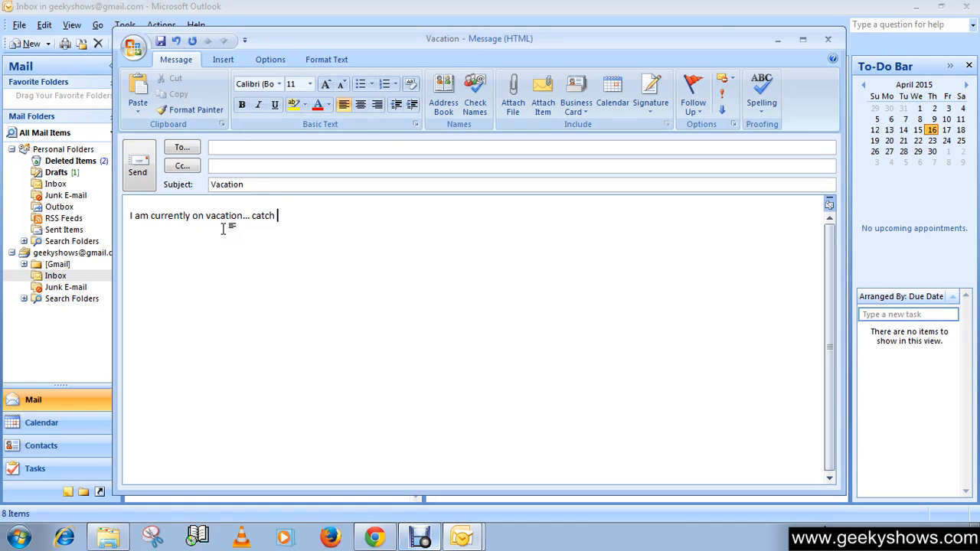
{"action": "type", "text": "you"}
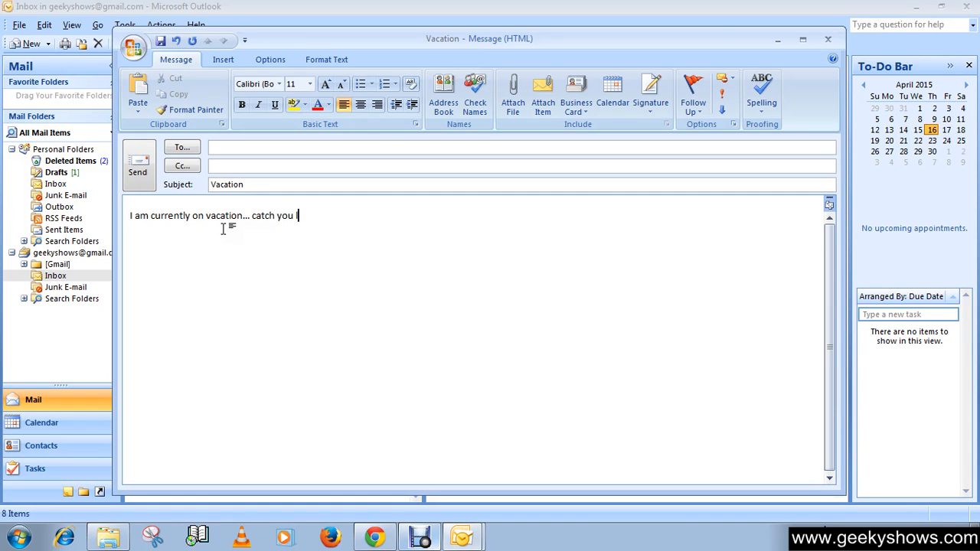
{"action": "type", "text": "later"}
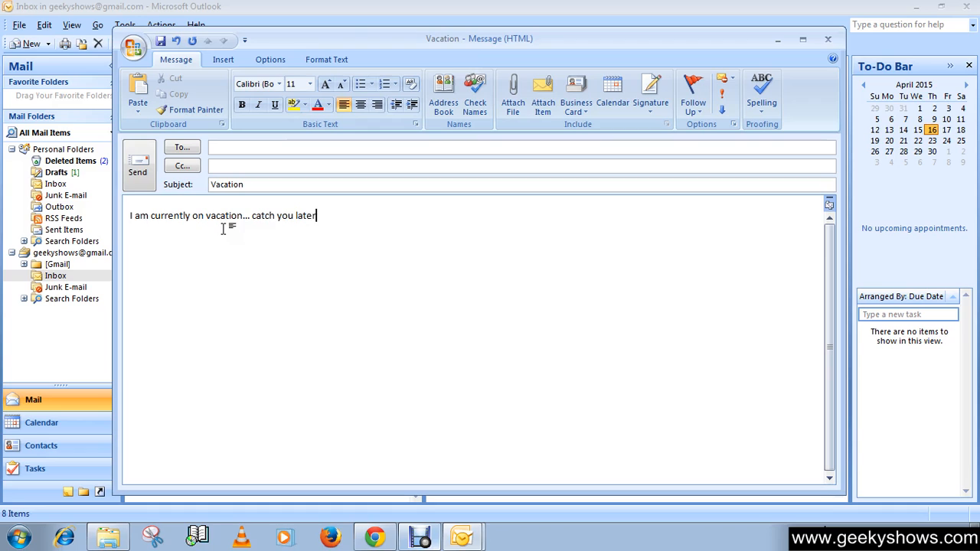
{"action": "type", "text": "..."}
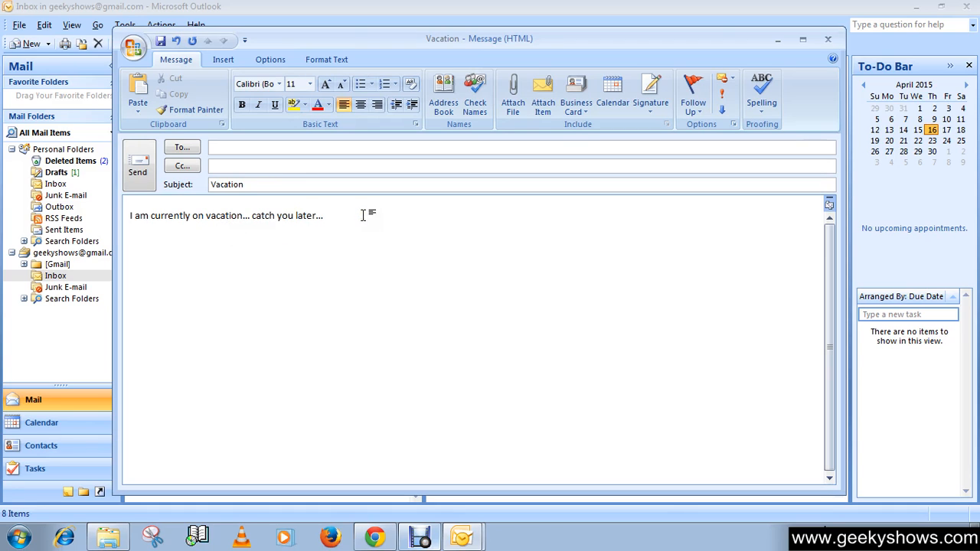
{"action": "type", "text": "."}
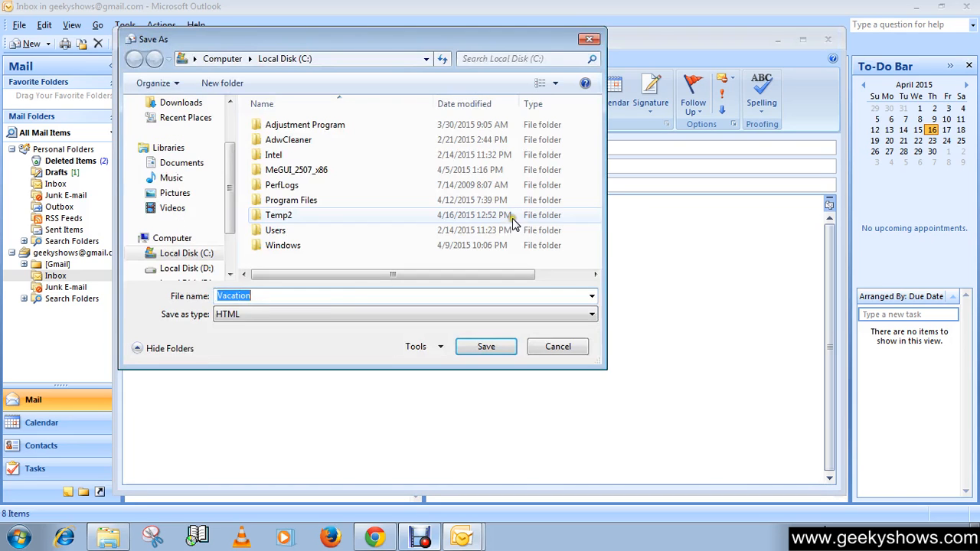
- Save the message as Outlook Template 'Vacation' in C:\Temp2 and close the message window
{"action": "left_click", "coordinate": [591, 314]}
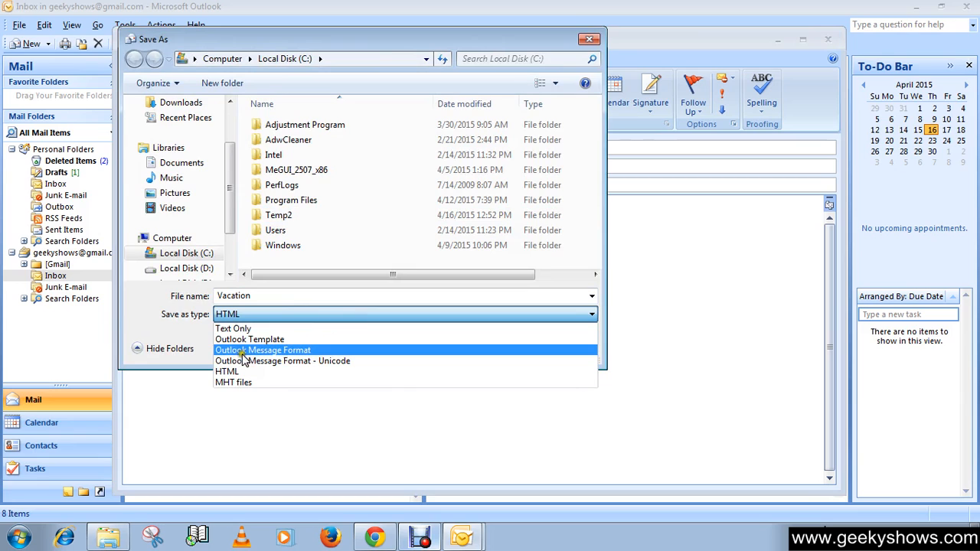
{"action": "mouse_move", "coordinate": [248, 340]}
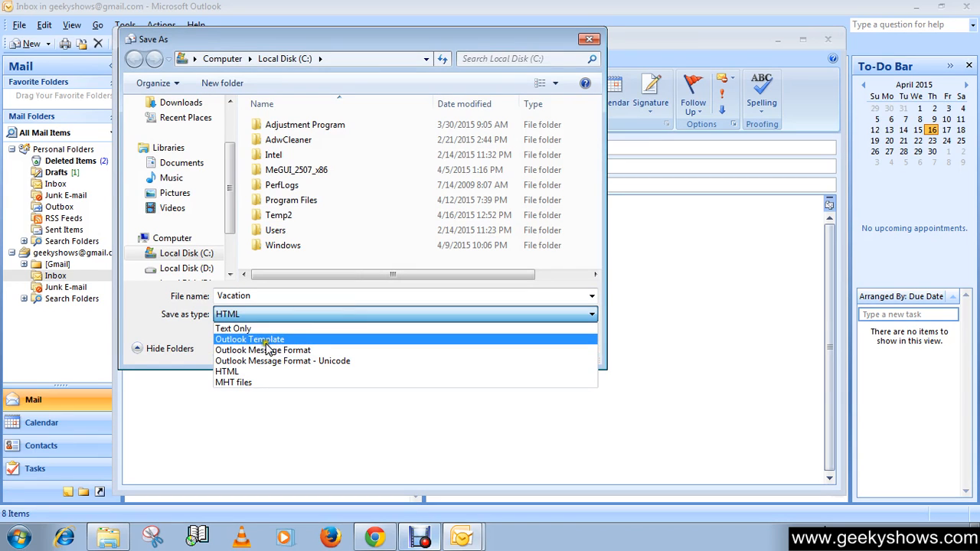
{"action": "left_click", "coordinate": [250, 339]}
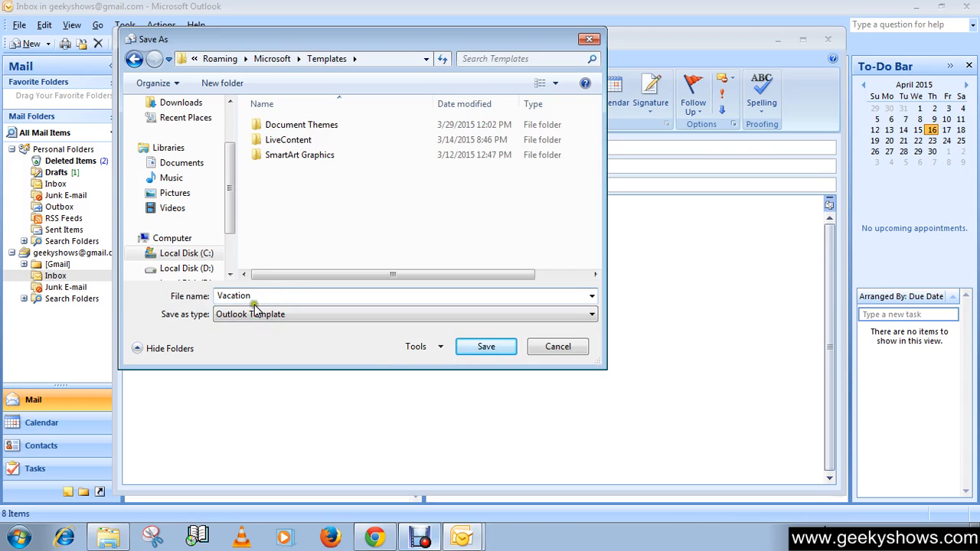
{"action": "left_click", "coordinate": [187, 253]}
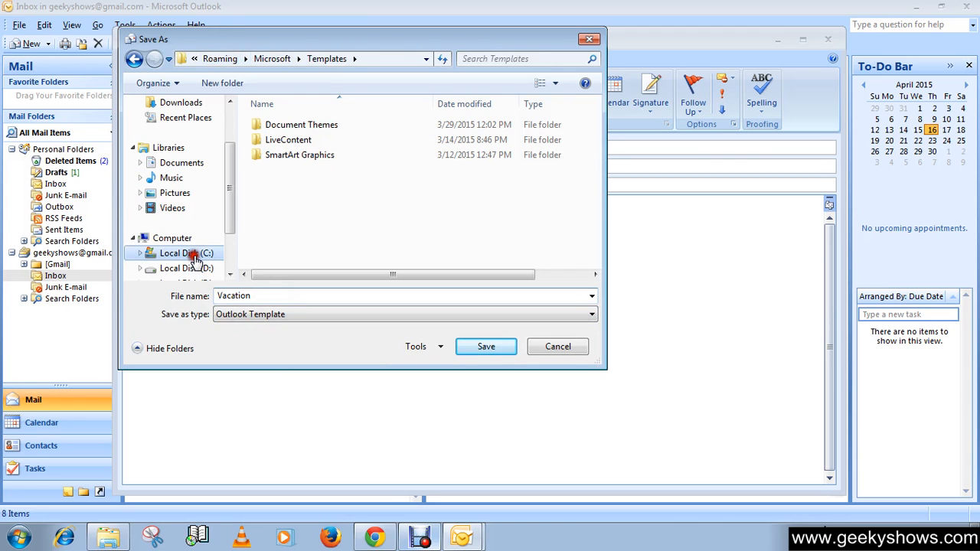
{"action": "left_click", "coordinate": [187, 252]}
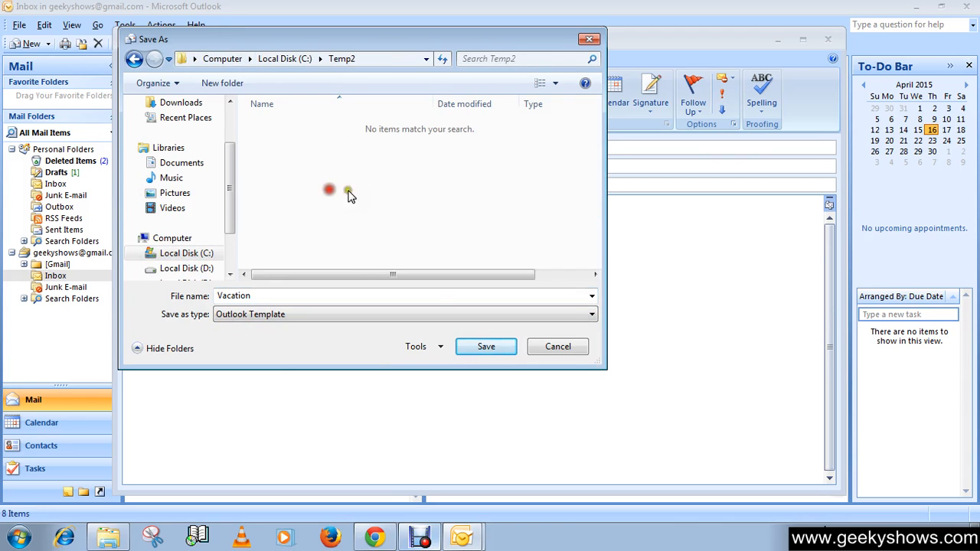
{"action": "mouse_move", "coordinate": [487, 346]}
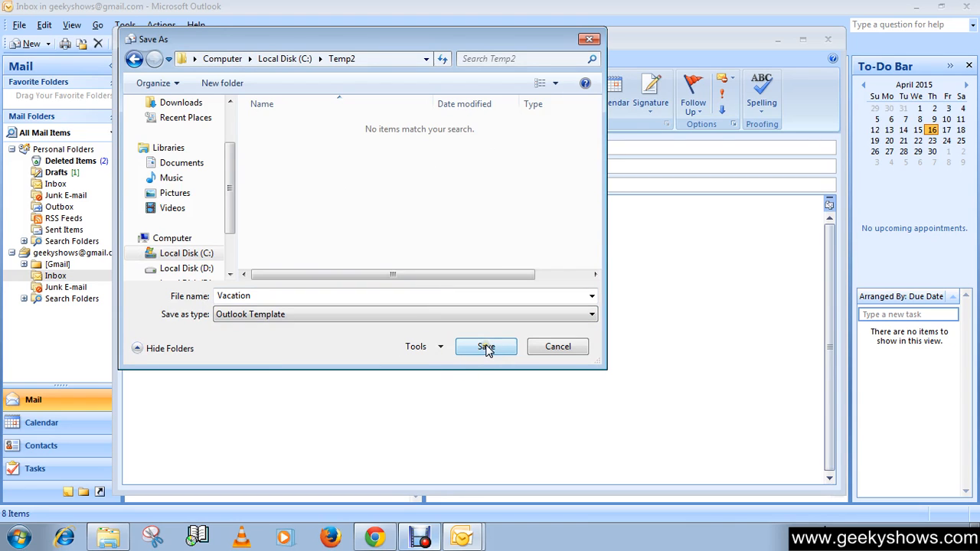
{"action": "left_click", "coordinate": [486, 346]}
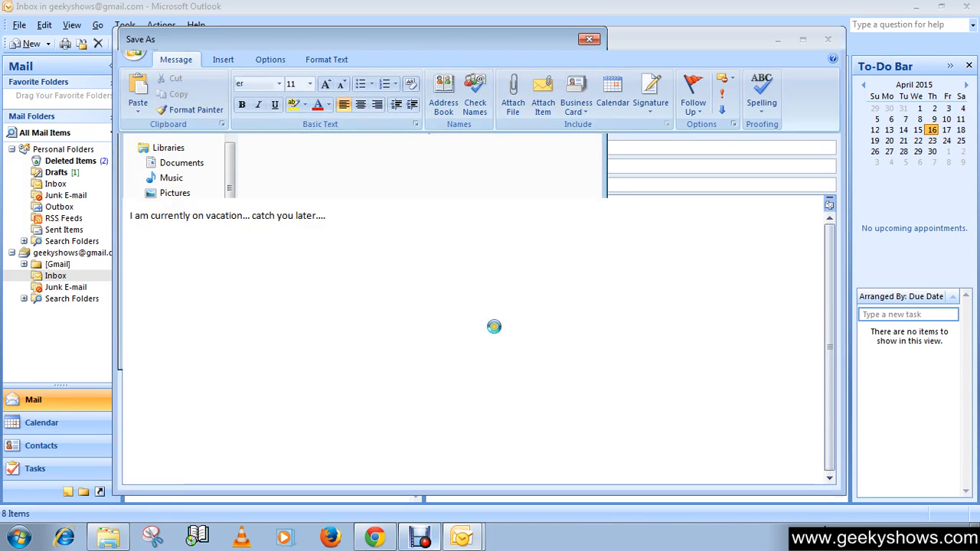
{"action": "left_click", "coordinate": [826, 39]}
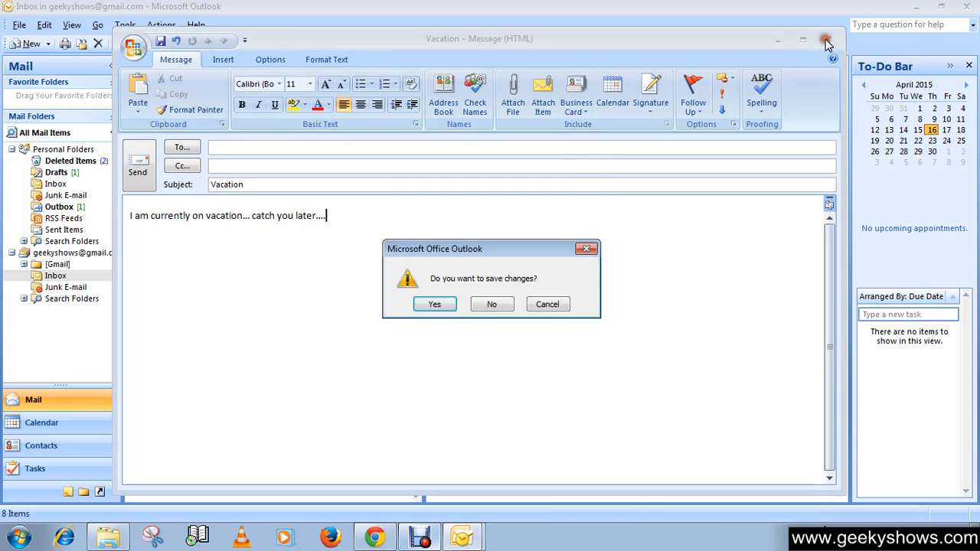
- Discard the message, then begin a blank rule that checks messages when they arrive
{"action": "left_click", "coordinate": [491, 303]}
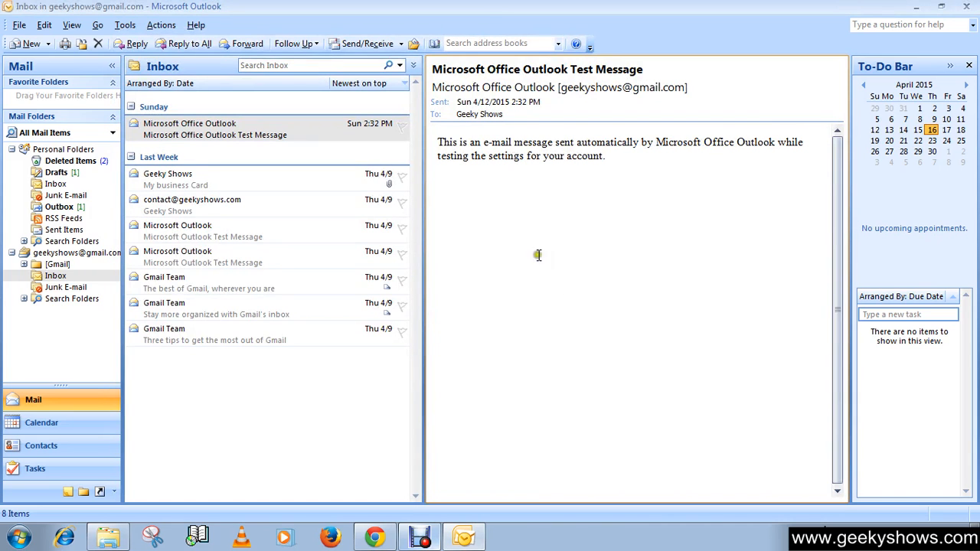
{"action": "left_click", "coordinate": [124, 25]}
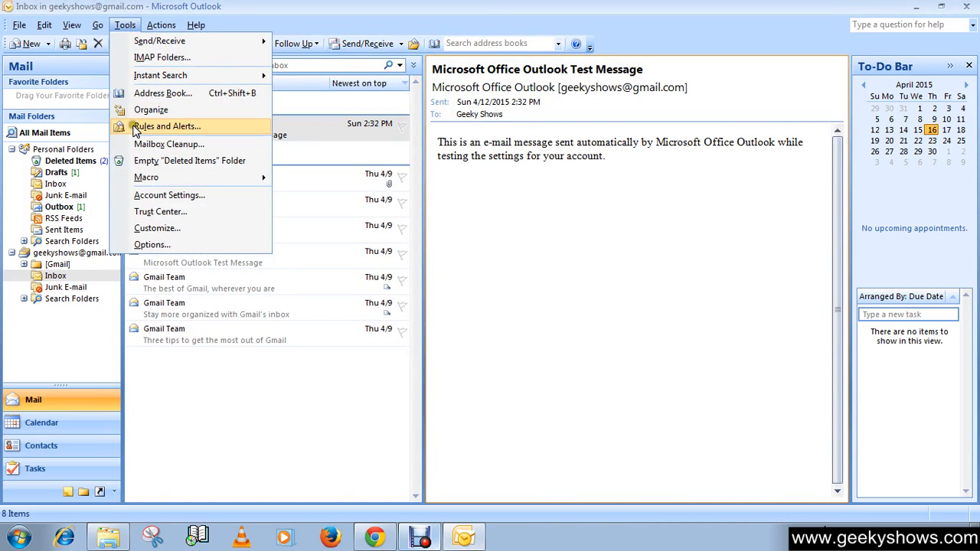
{"action": "left_click", "coordinate": [165, 126]}
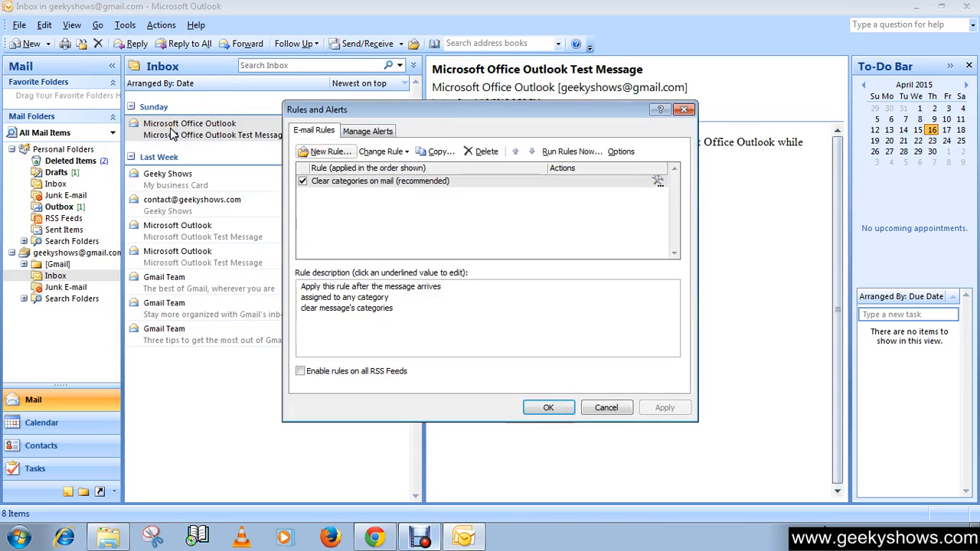
{"action": "left_click", "coordinate": [324, 151]}
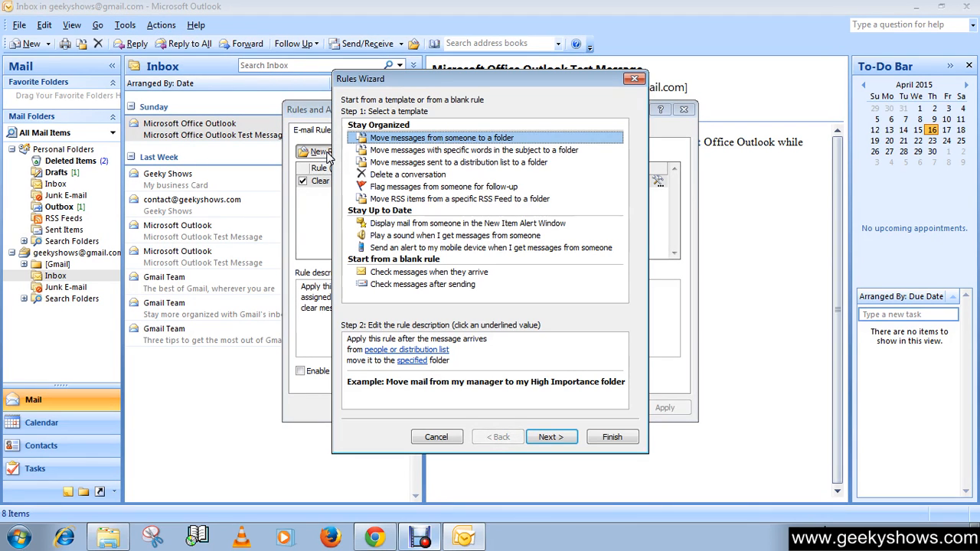
{"action": "mouse_move", "coordinate": [375, 278]}
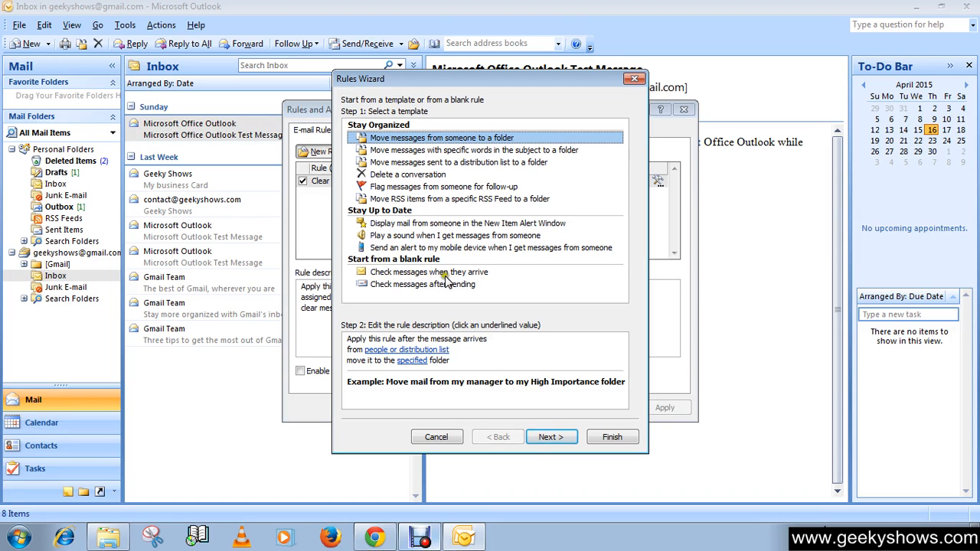
{"action": "left_click", "coordinate": [429, 272]}
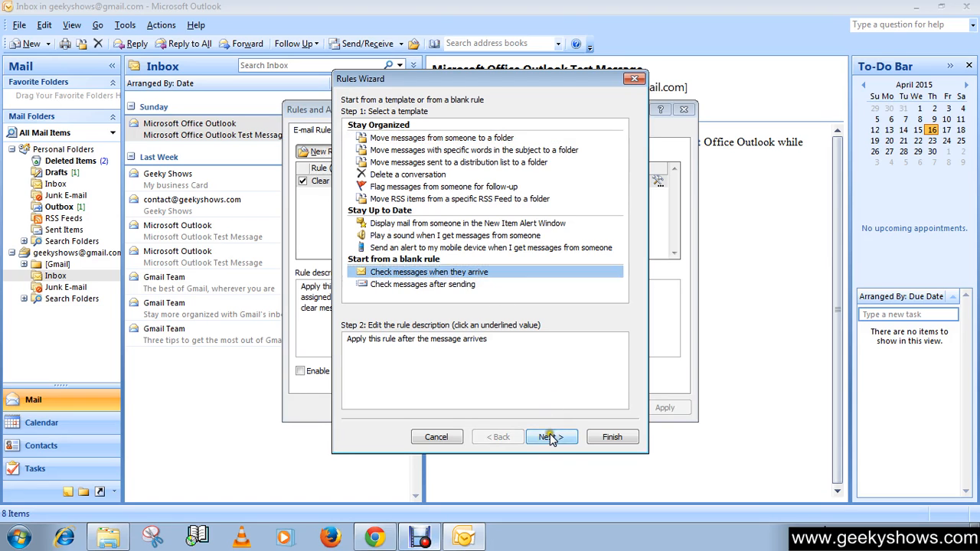
{"action": "left_click", "coordinate": [550, 436]}
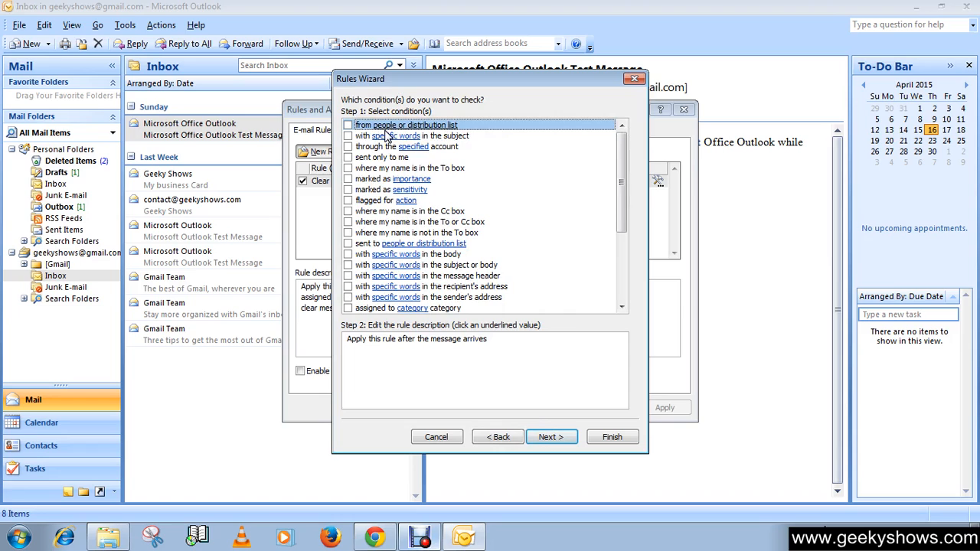
{"action": "mouse_move", "coordinate": [428, 228]}
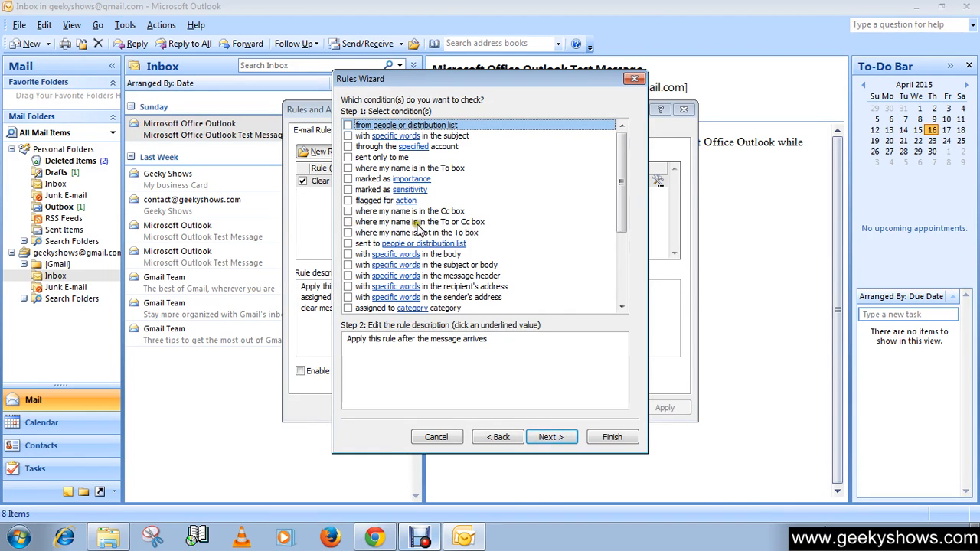
{"action": "mouse_move", "coordinate": [448, 233]}
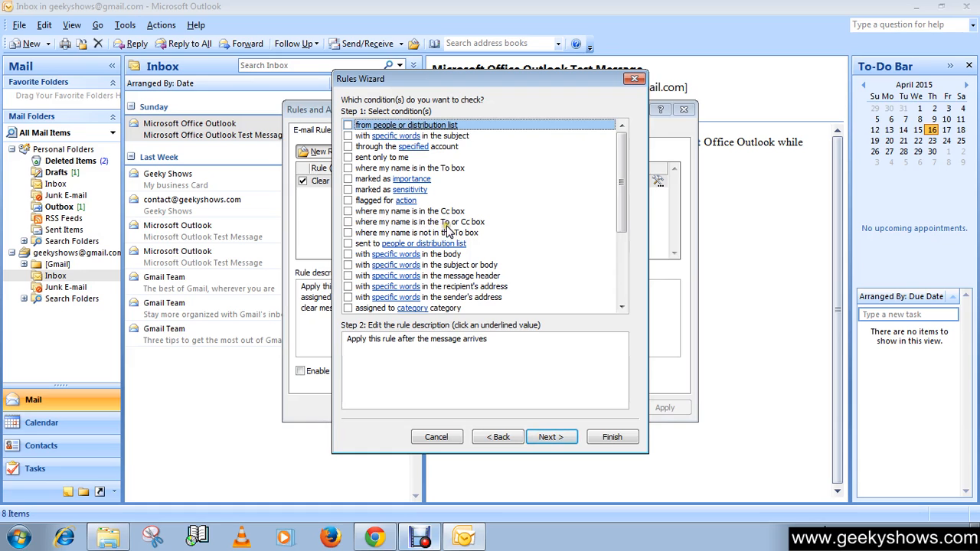
- Add the condition 'where my name is in the To or Cc box' and continue to actions
{"action": "left_click", "coordinate": [349, 222]}
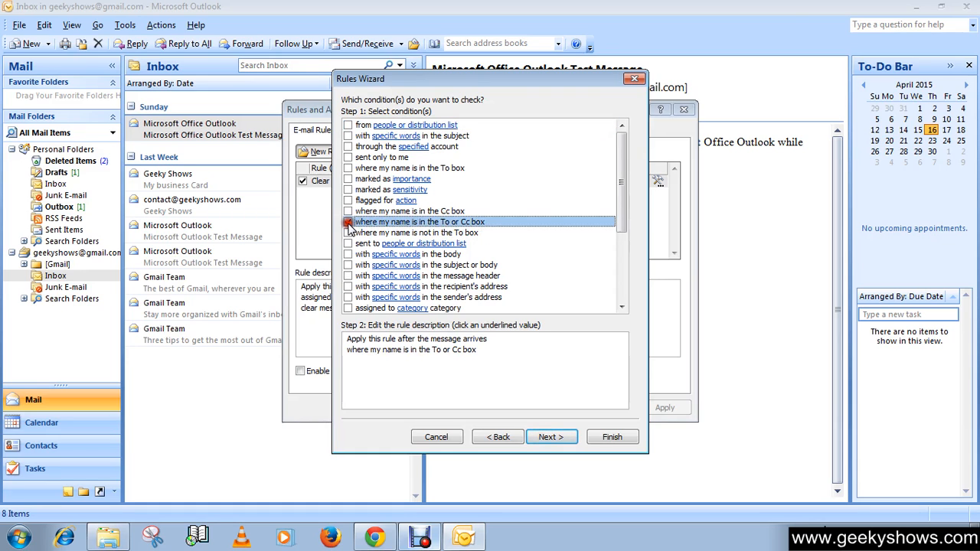
{"action": "left_click", "coordinate": [349, 221]}
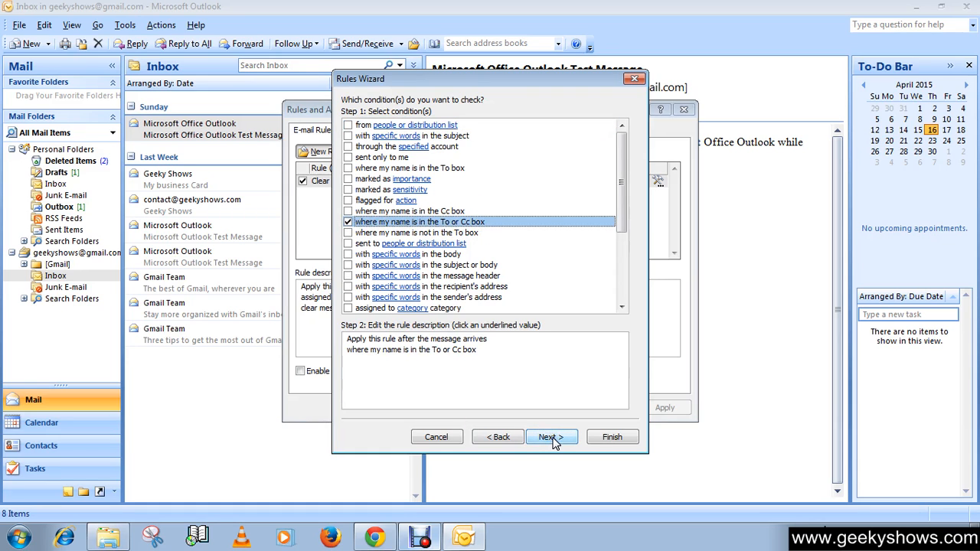
{"action": "left_click", "coordinate": [546, 437]}
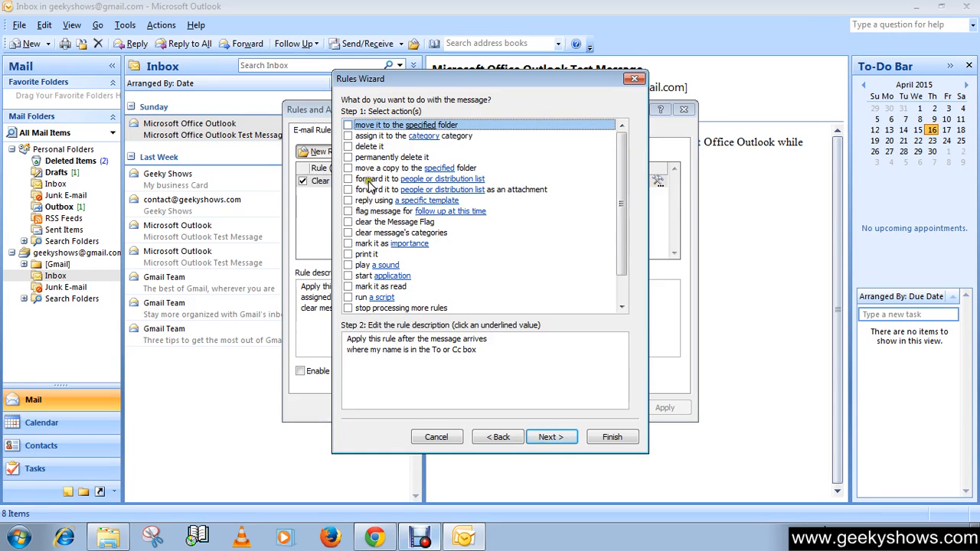
{"action": "mouse_move", "coordinate": [364, 212]}
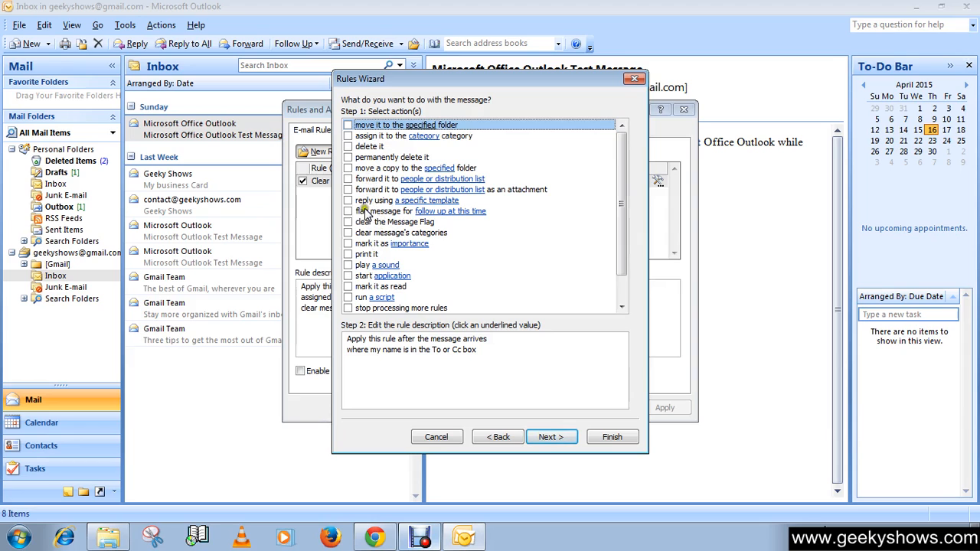
- Choose the action 'reply using a specific template' and go to pick the template
{"action": "left_click", "coordinate": [349, 201]}
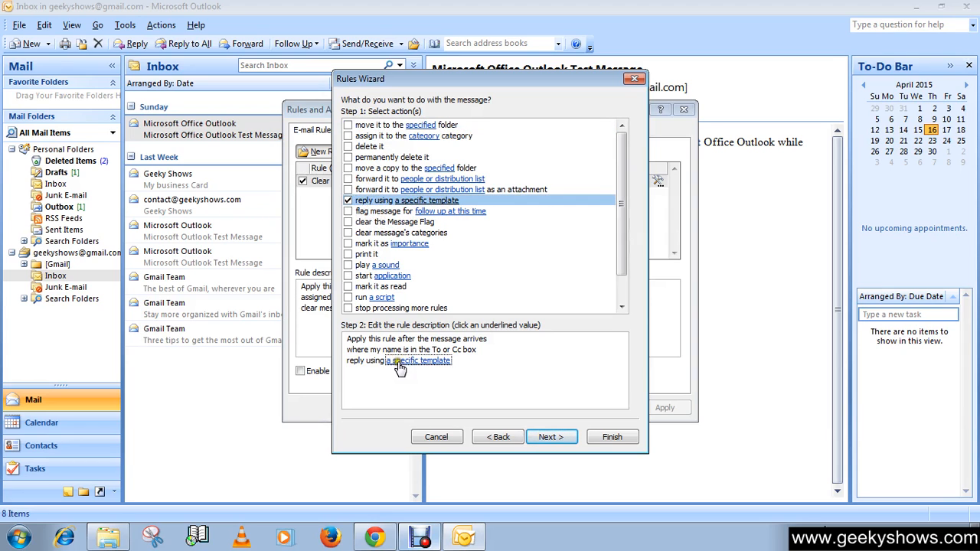
{"action": "left_click", "coordinate": [419, 361]}
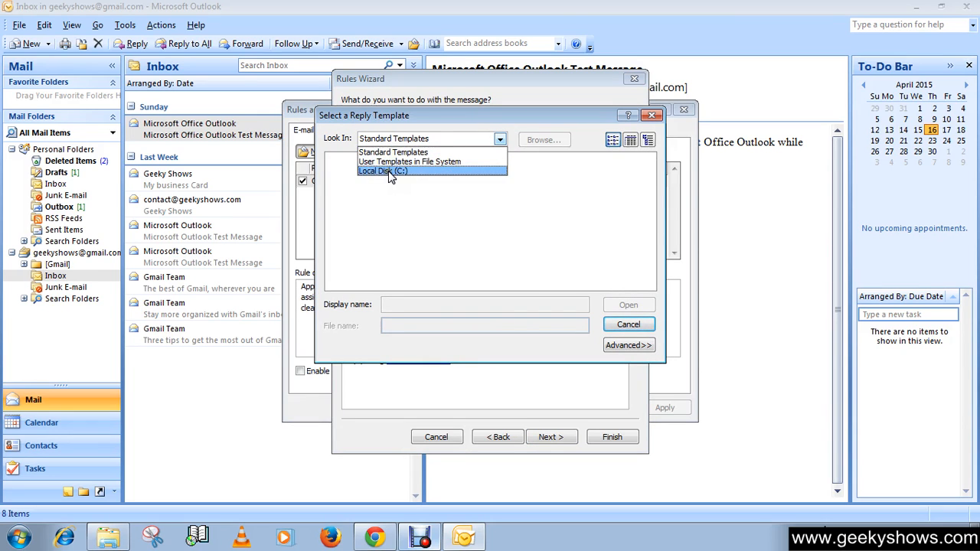
- Select C:\Temp2\Vacation.oft from User Templates in File System as the reply template
{"action": "left_click", "coordinate": [383, 172]}
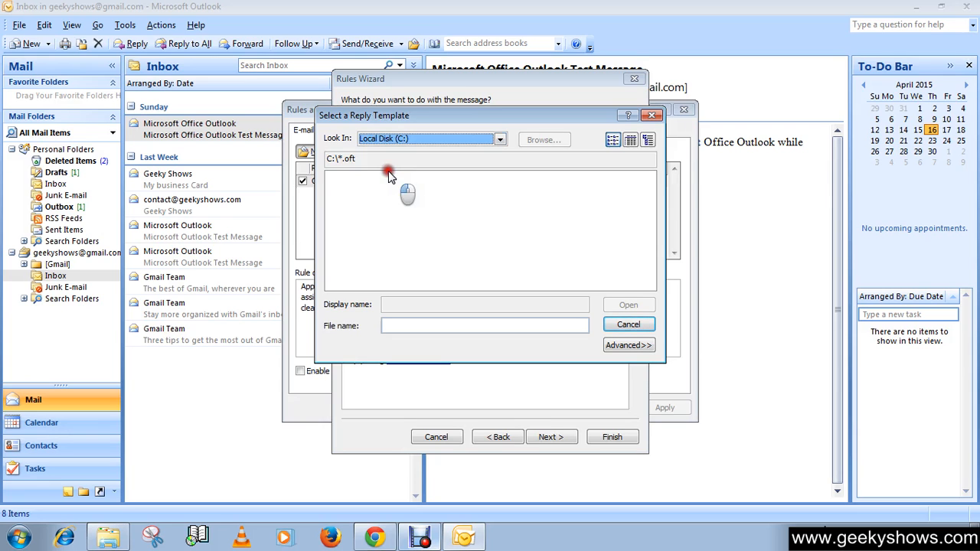
{"action": "left_click", "coordinate": [544, 139]}
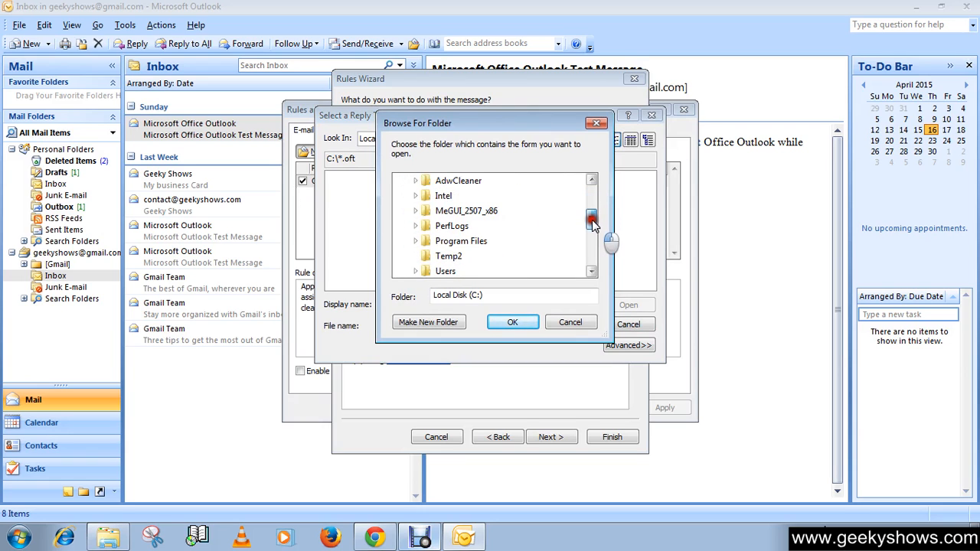
{"action": "left_click", "coordinate": [512, 322]}
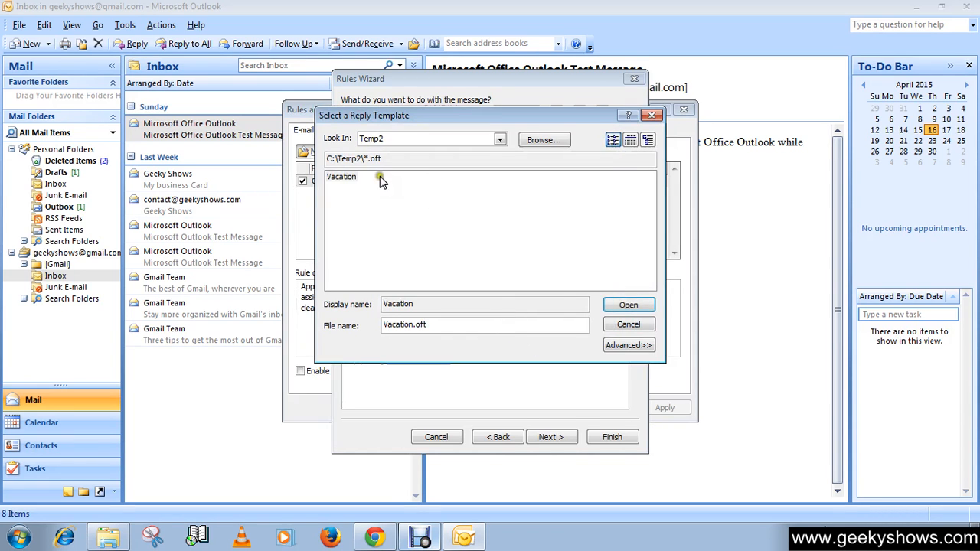
{"action": "left_click", "coordinate": [342, 176]}
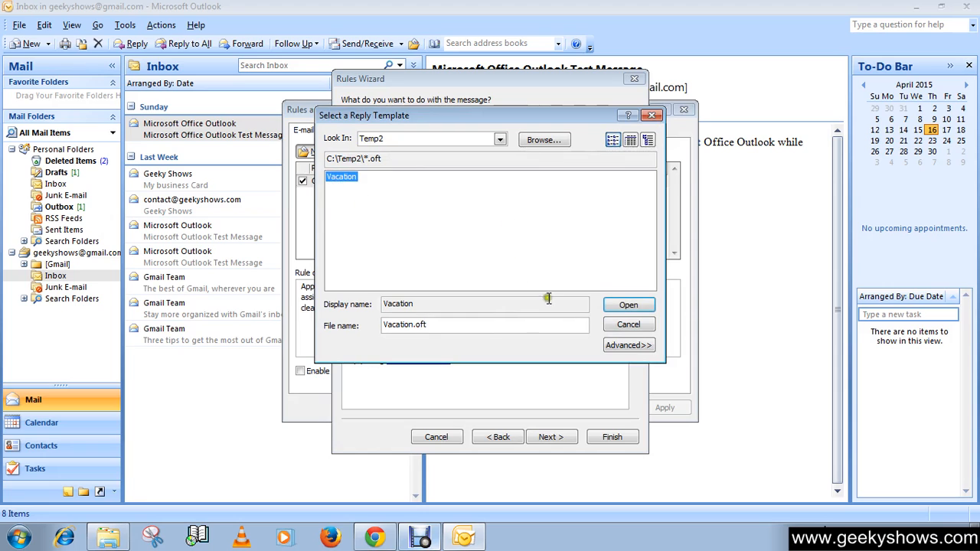
{"action": "left_click", "coordinate": [627, 305]}
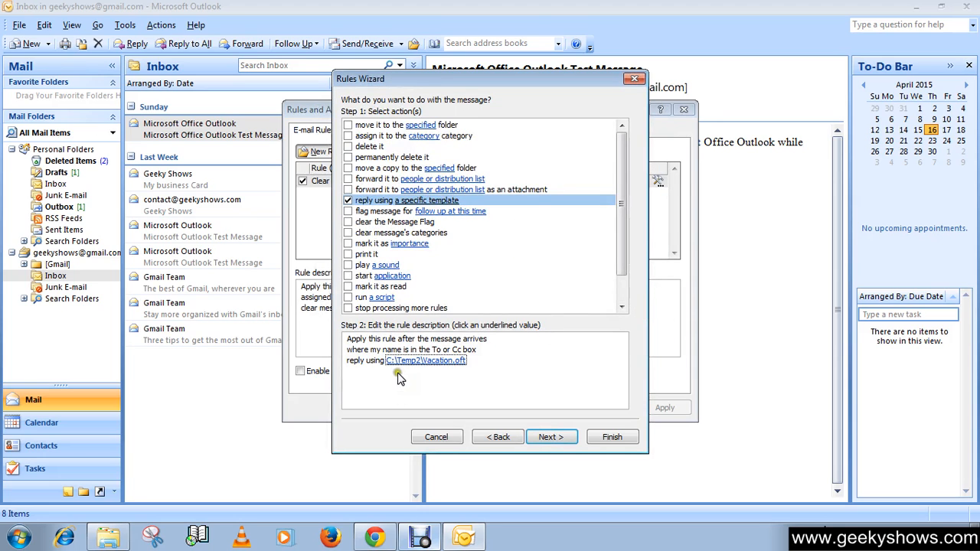
{"action": "mouse_move", "coordinate": [471, 372]}
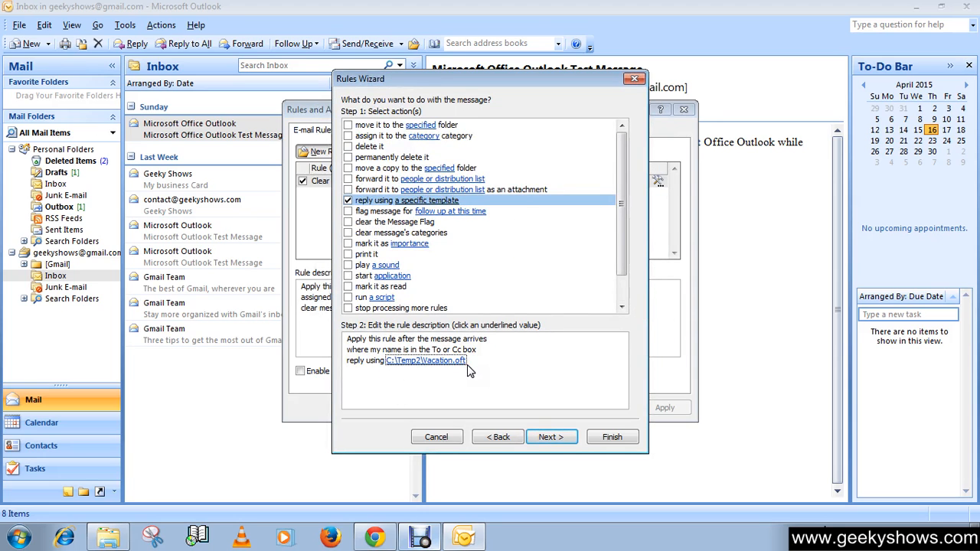
{"action": "mouse_move", "coordinate": [454, 392]}
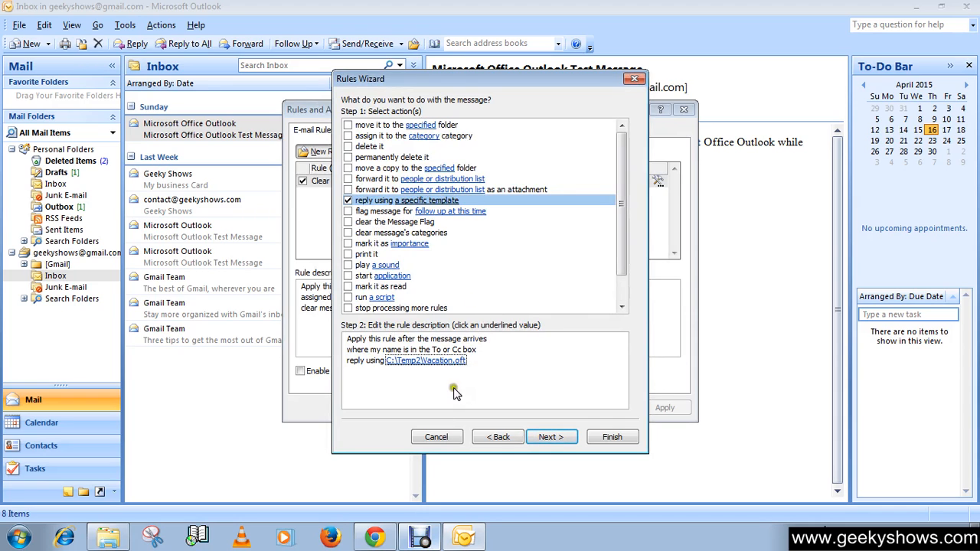
{"action": "mouse_move", "coordinate": [456, 351]}
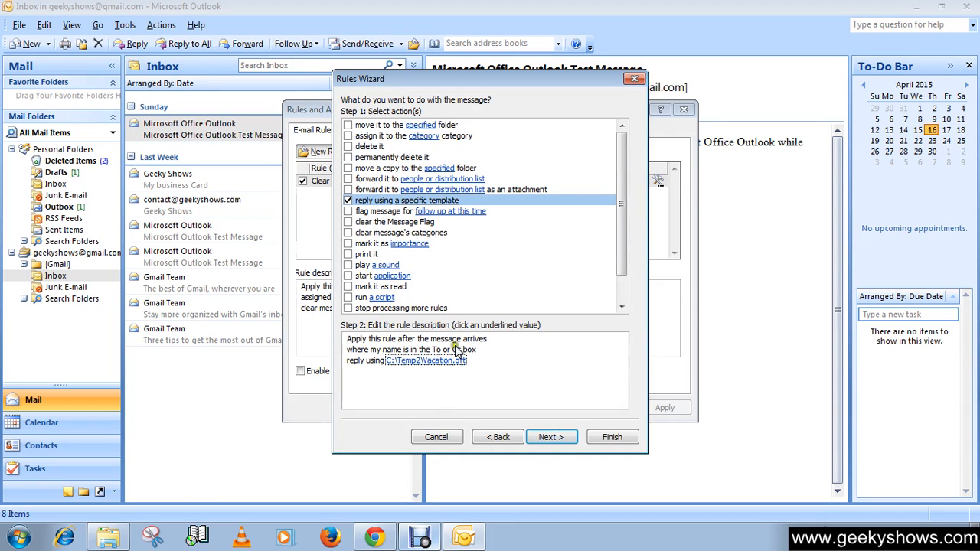
{"action": "mouse_move", "coordinate": [550, 436]}
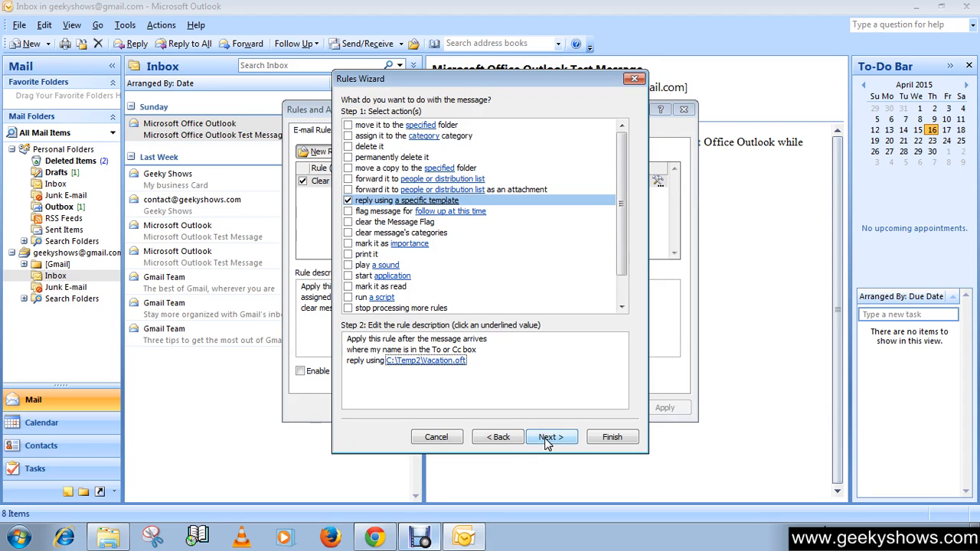
- Continue from the actions step to the rule's exceptions list
{"action": "left_click", "coordinate": [550, 436]}
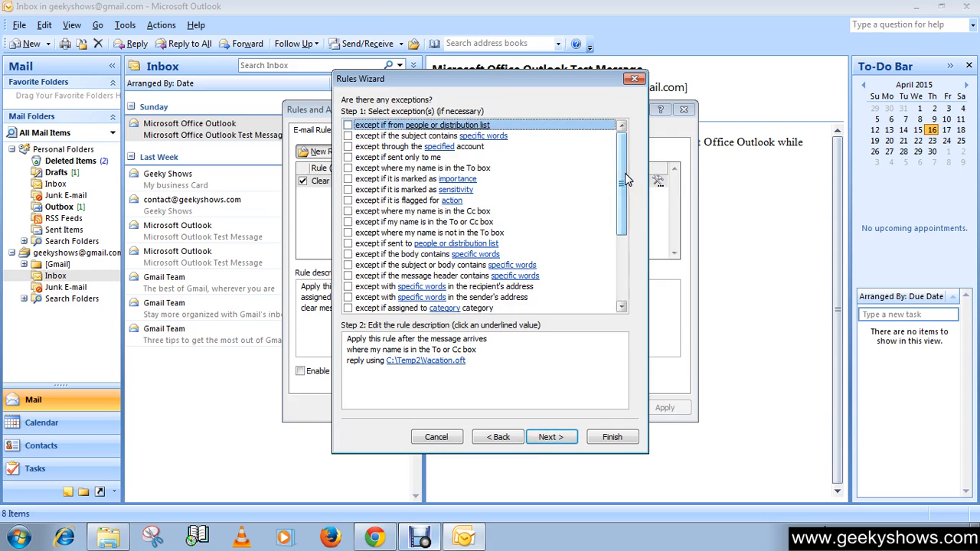
- Review the exceptions without choosing any and continue to the naming step
{"action": "scroll", "scroll_direction": "down", "scroll_amount": 3}
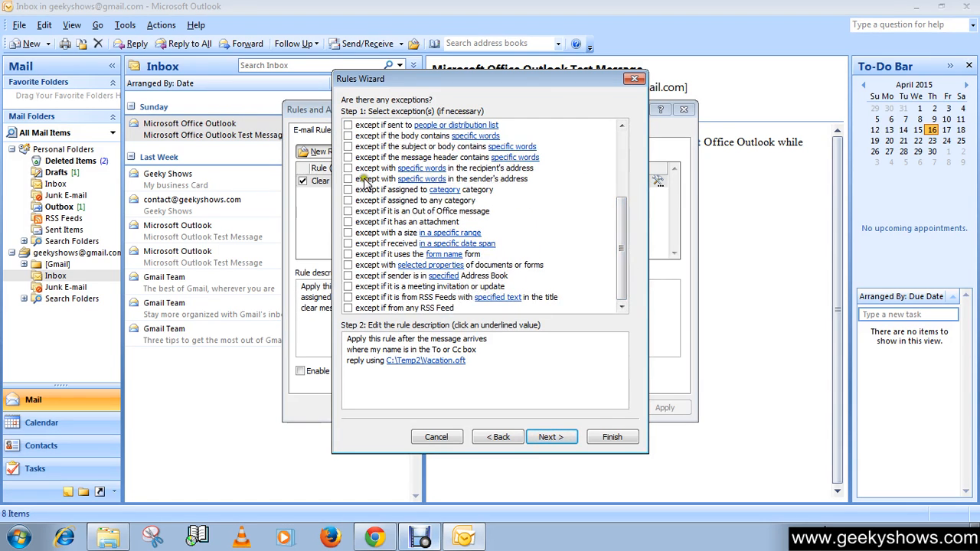
{"action": "mouse_move", "coordinate": [349, 243]}
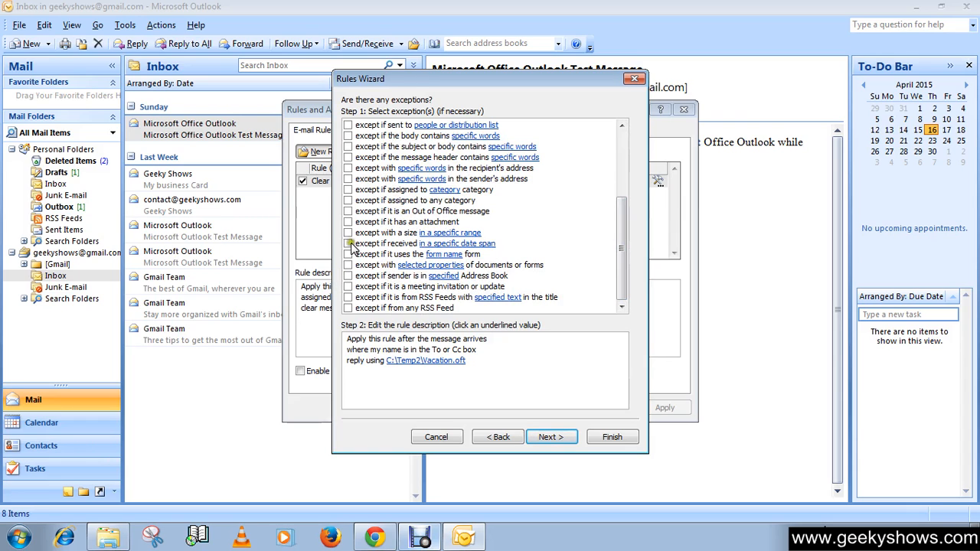
{"action": "mouse_move", "coordinate": [416, 242]}
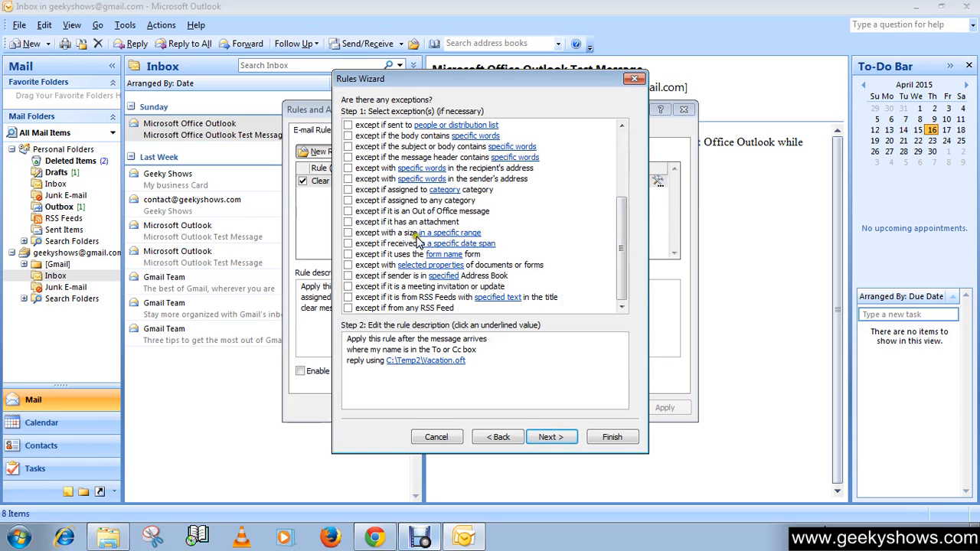
{"action": "mouse_move", "coordinate": [386, 223]}
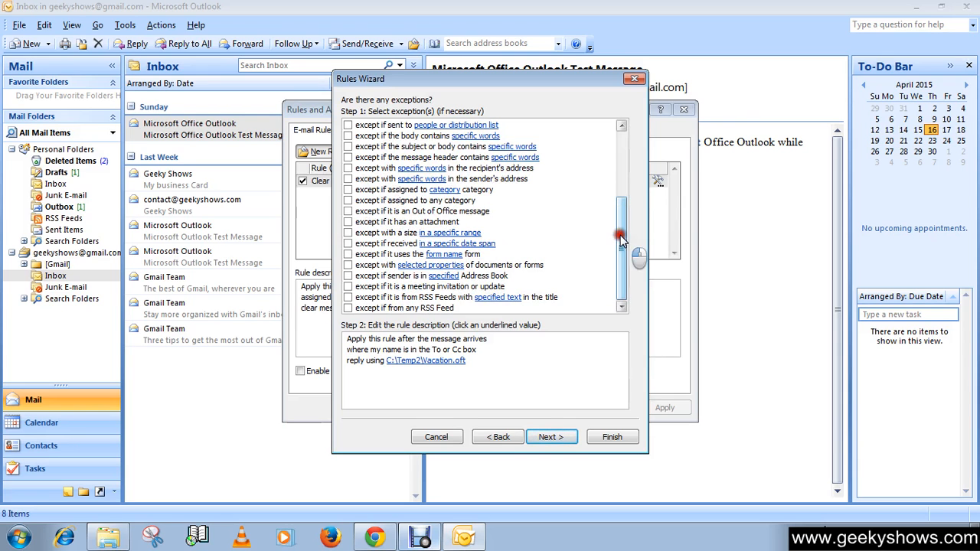
{"action": "left_click_drag", "start_coordinate": [620, 238], "coordinate": [620, 306]}
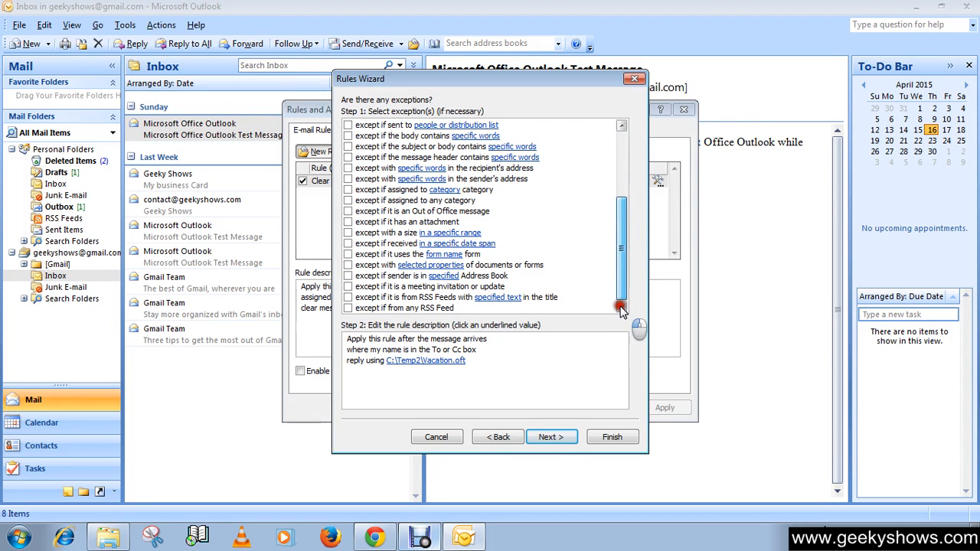
{"action": "scroll", "scroll_direction": "up", "scroll_amount": 3}
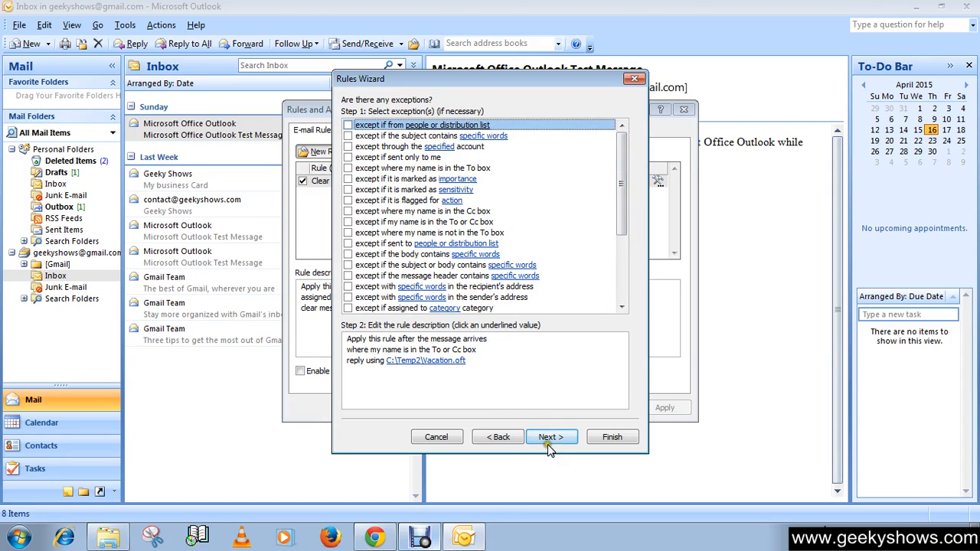
{"action": "left_click", "coordinate": [548, 436]}
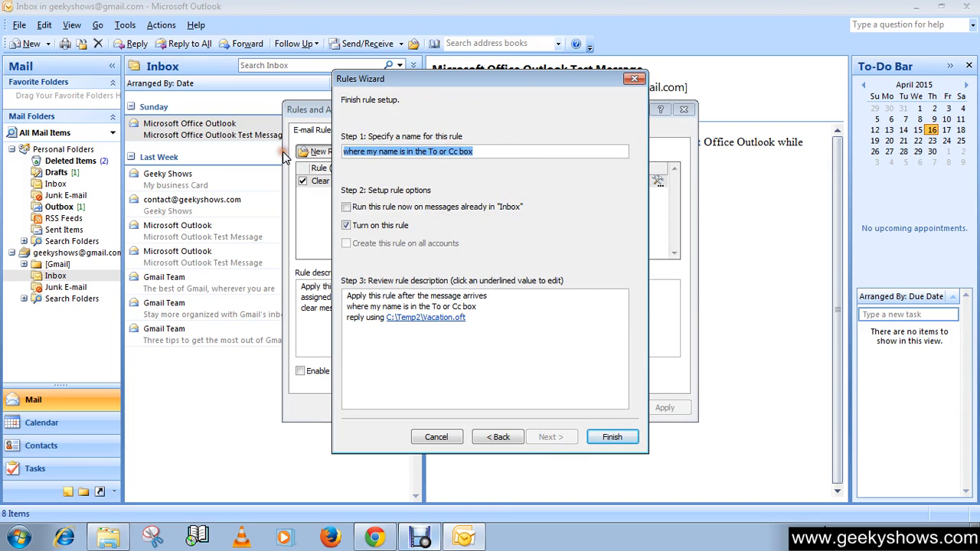
- Name the rule 'vacation autoreply', keep it turned on, and finish the wizard
{"action": "type", "text": "vacat"}
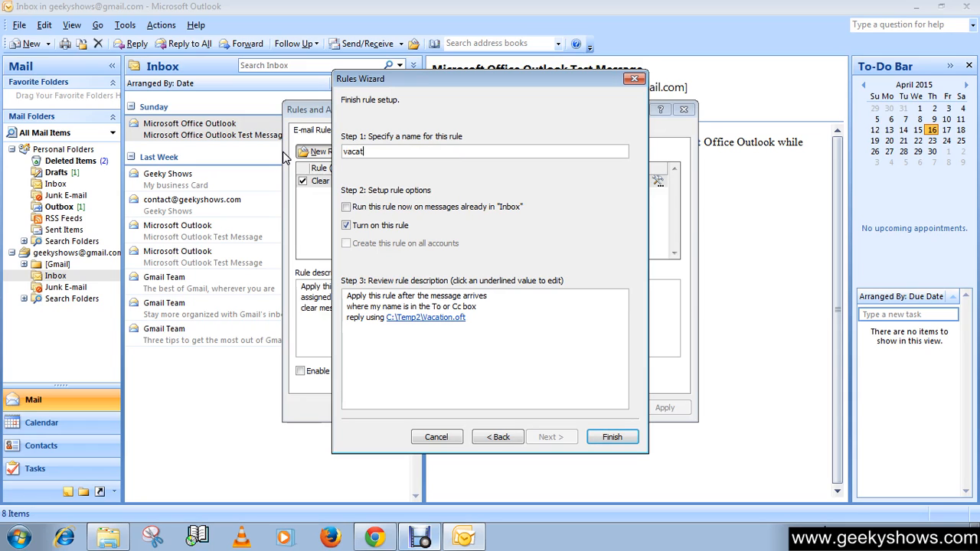
{"action": "type", "text": "ion a"}
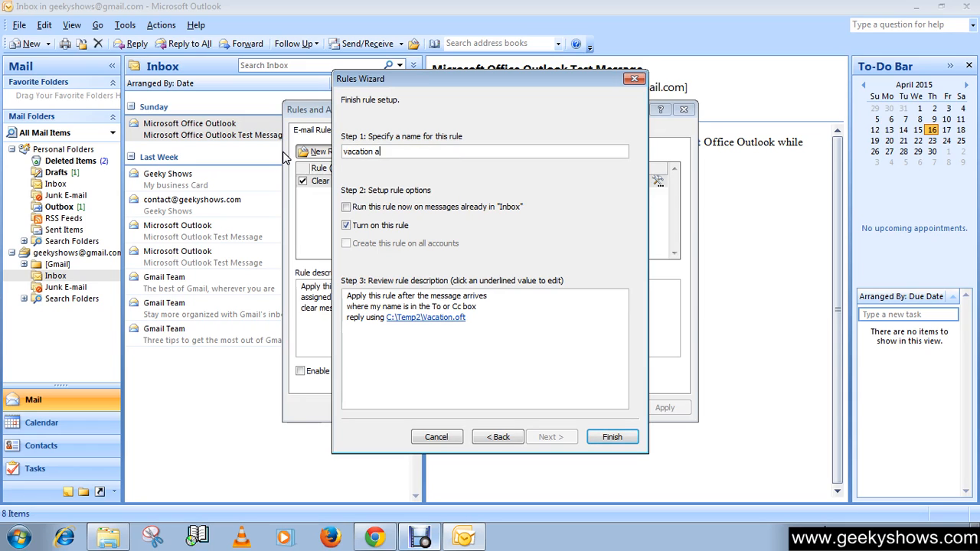
{"action": "type", "text": "utor"}
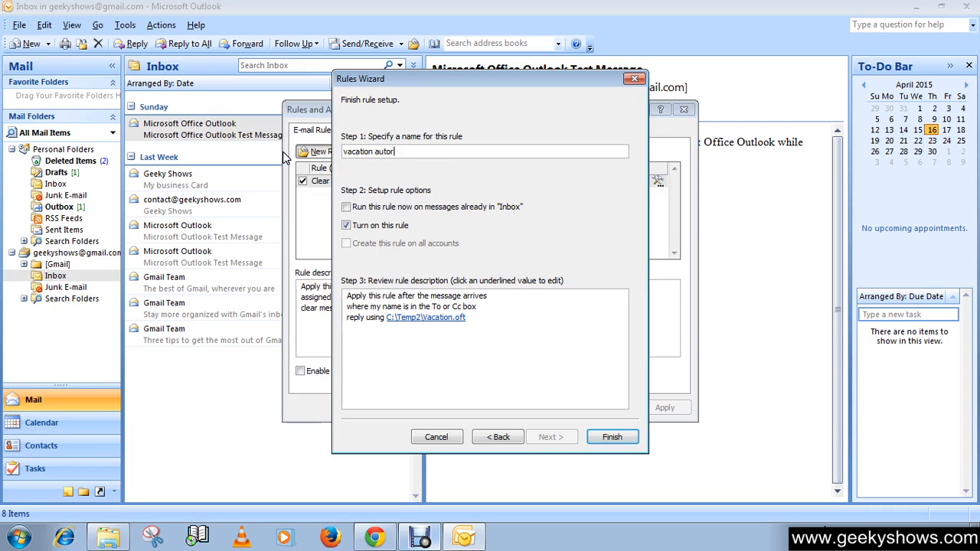
{"action": "type", "text": "eply"}
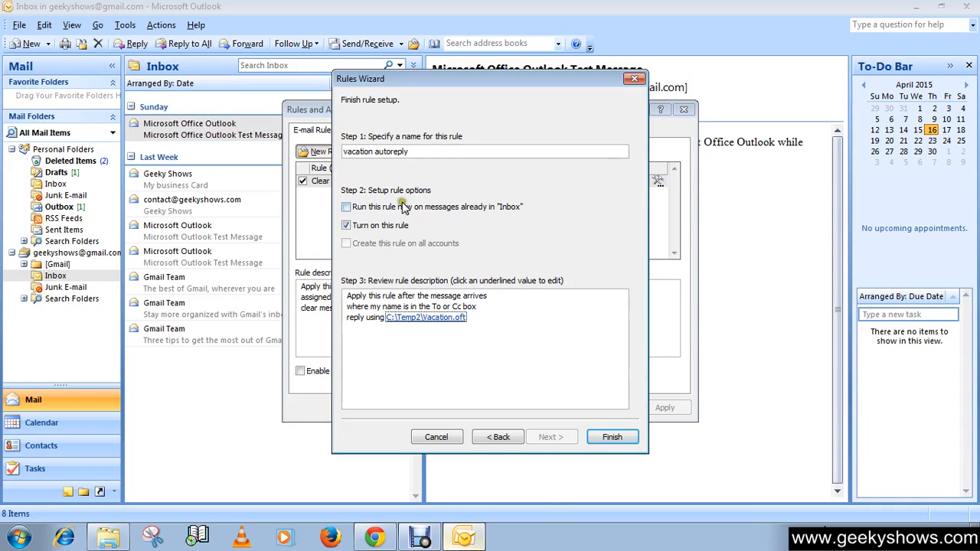
{"action": "mouse_move", "coordinate": [414, 334]}
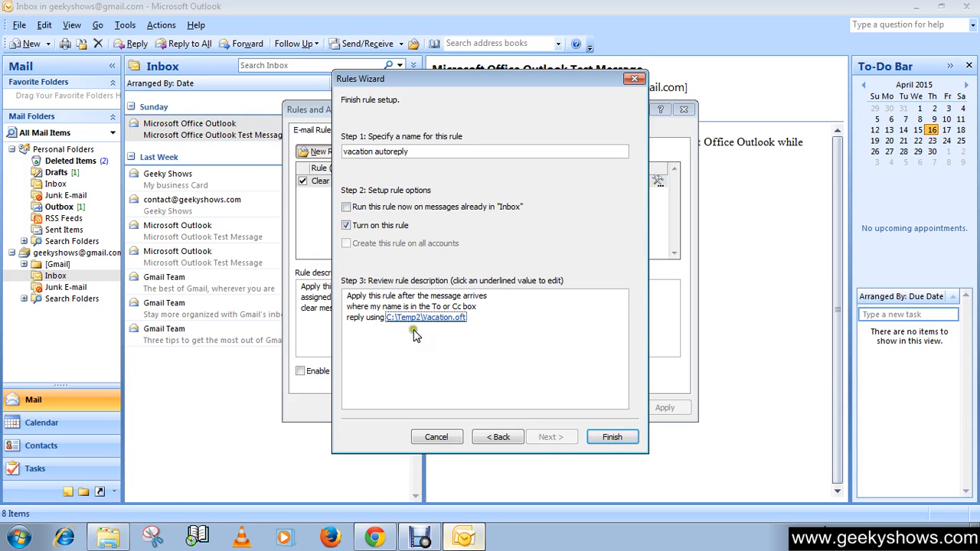
{"action": "left_click", "coordinate": [612, 436]}
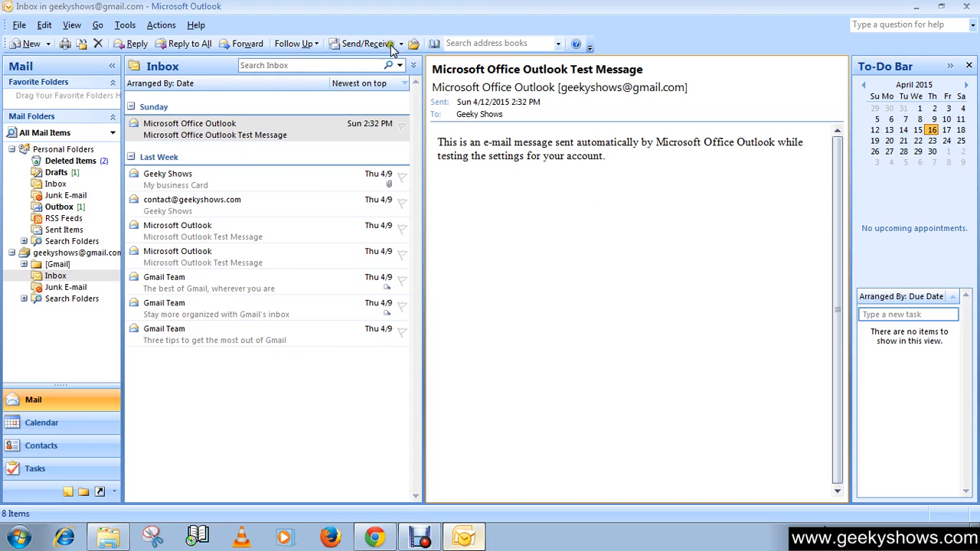
{"action": "mouse_move", "coordinate": [420, 29]}
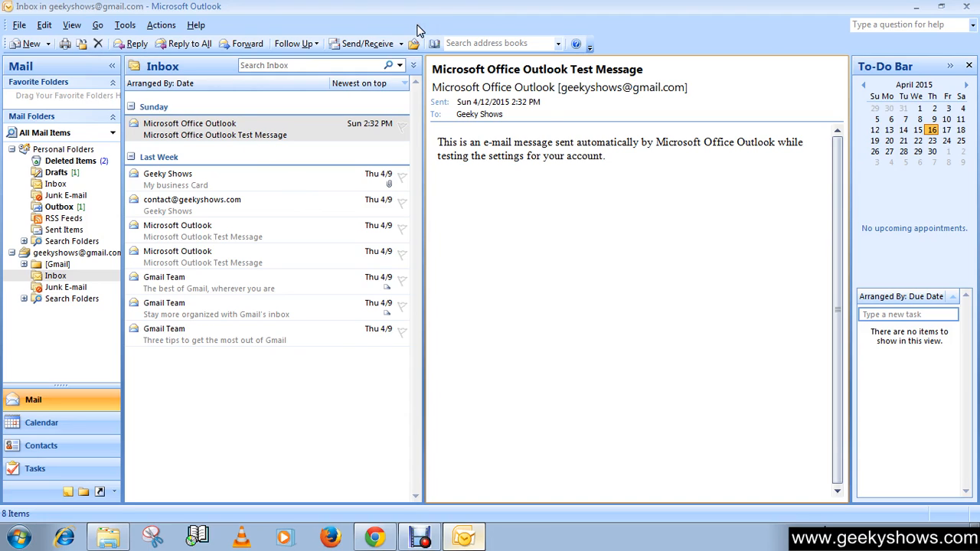